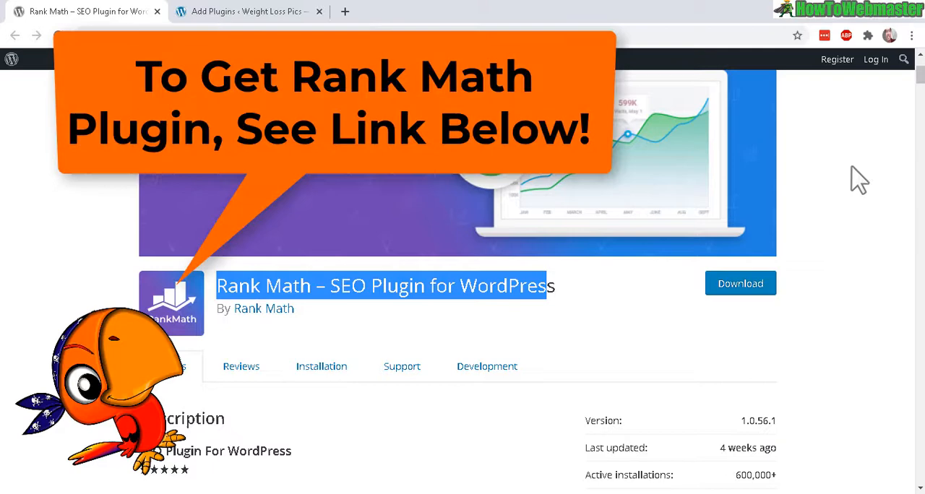
Install the Rank Math – SEO Plugin for WordPress from the Add Plugins search results
scroll("down", 3)
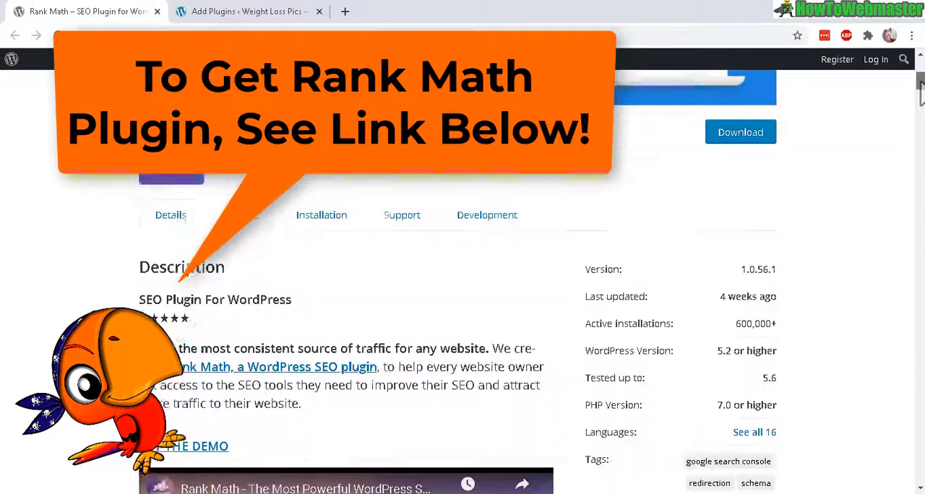
left_click(248, 12)
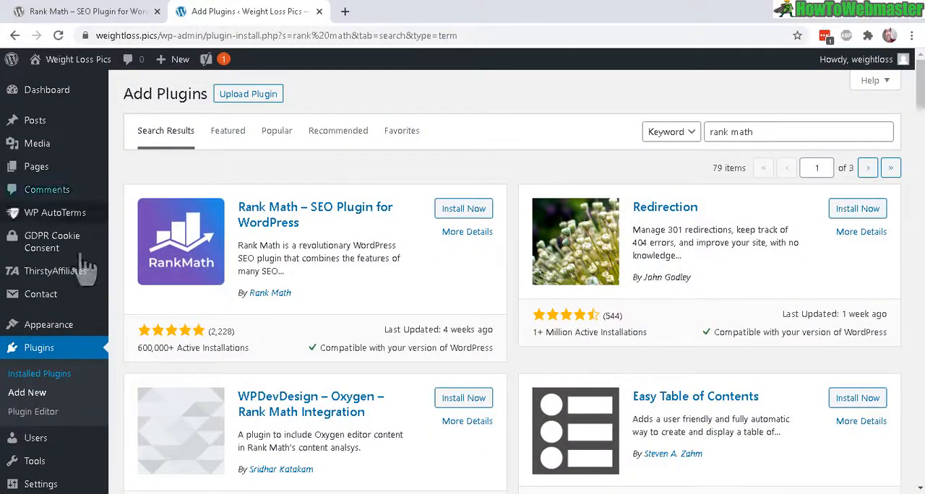
mouse_move(72, 307)
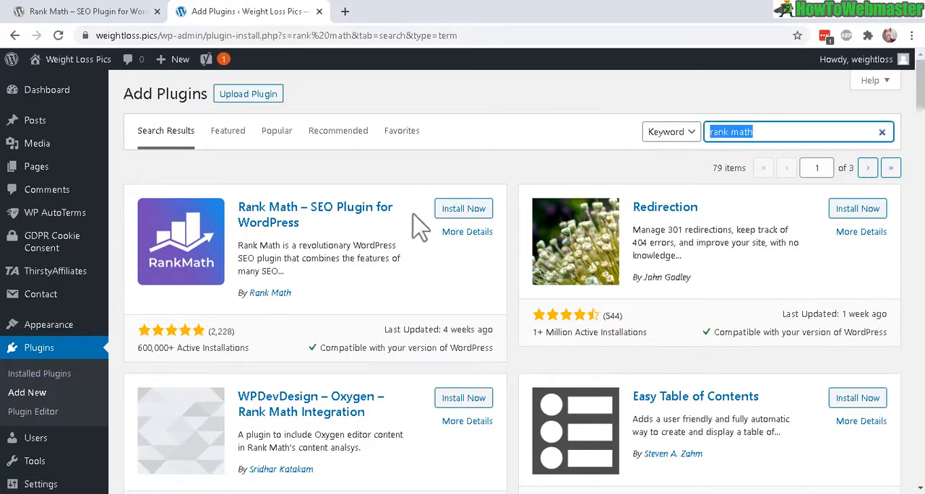
left_click(462, 208)
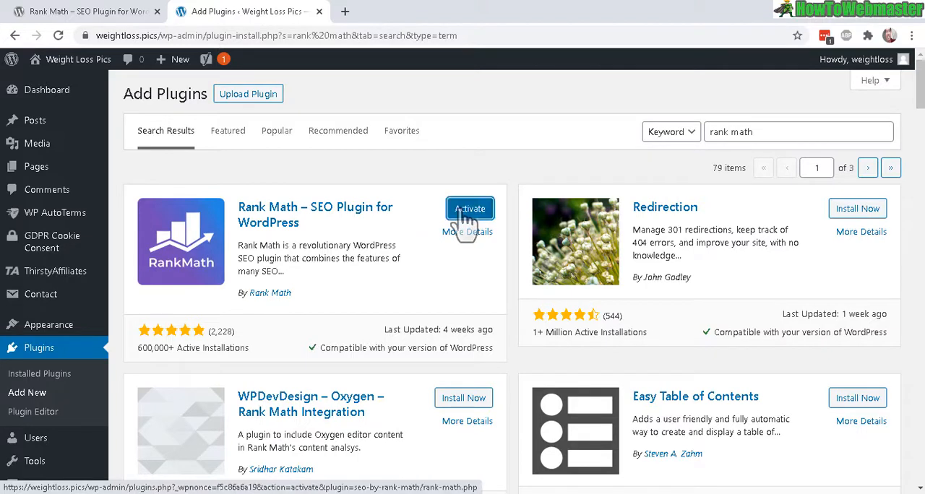
Activate Rank Math and start Connect Your Account from its setup wizard
left_click(470, 208)
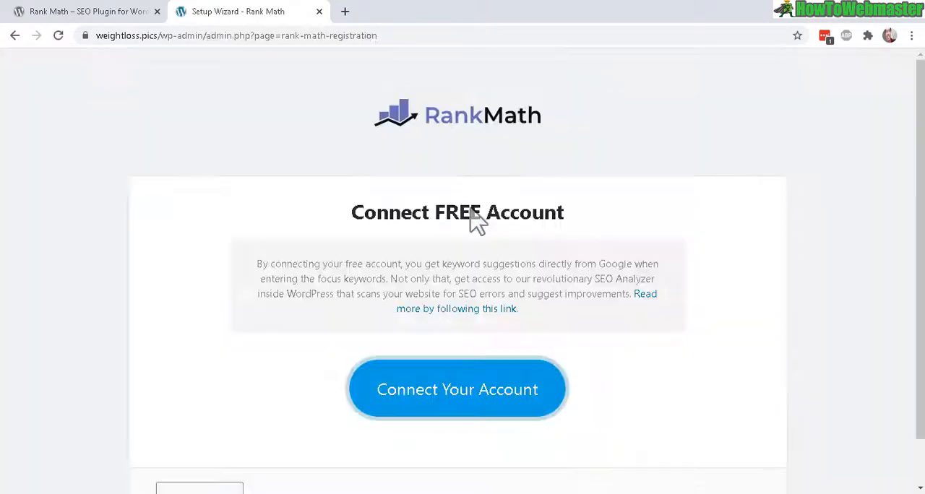
mouse_move(339, 364)
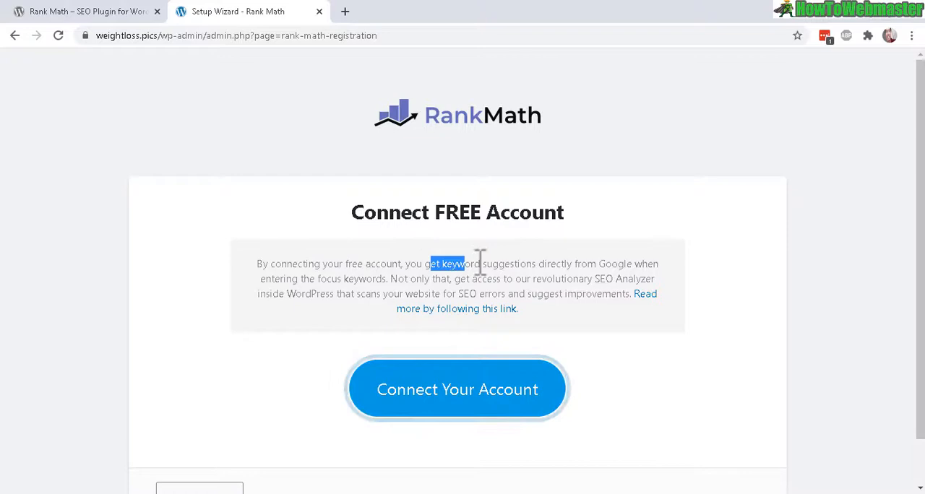
left_click_drag(480, 263, 622, 263)
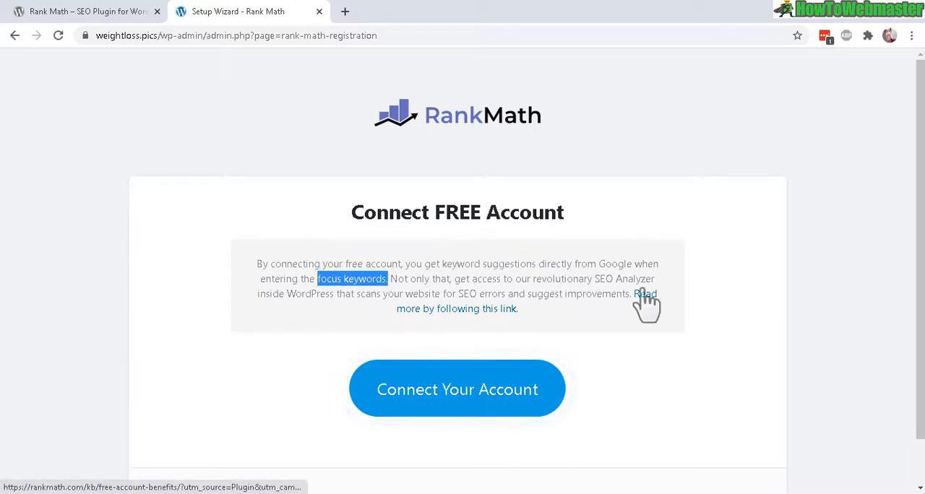
left_click(457, 390)
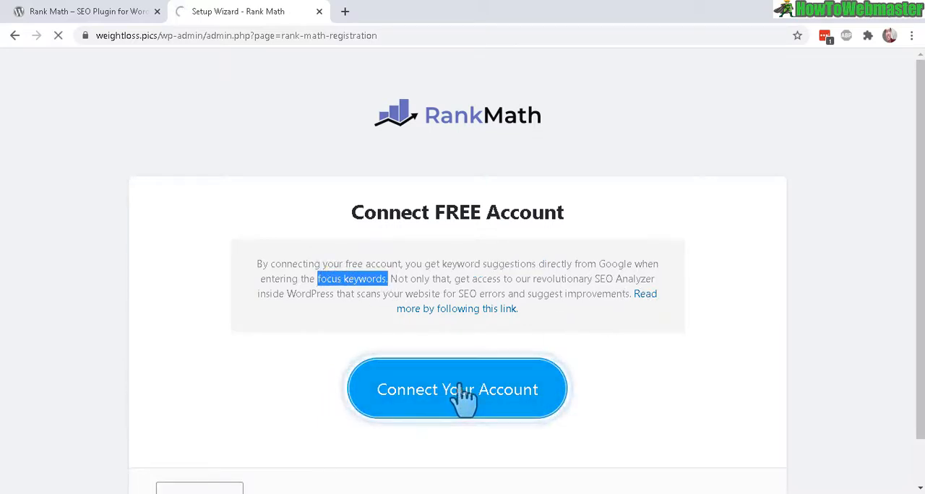
Register via WordPress.com sign-in and read the prompt to activate Rank Math on weightloss.pics
left_click(457, 390)
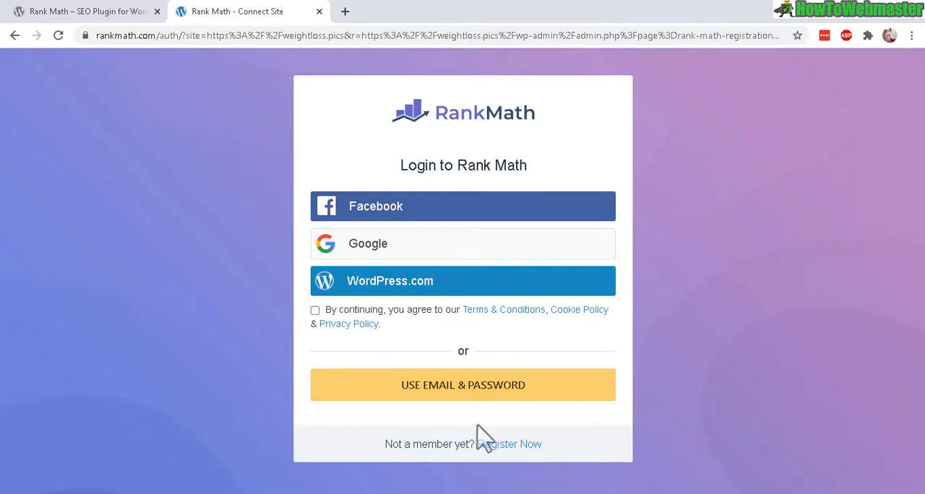
left_click(508, 444)
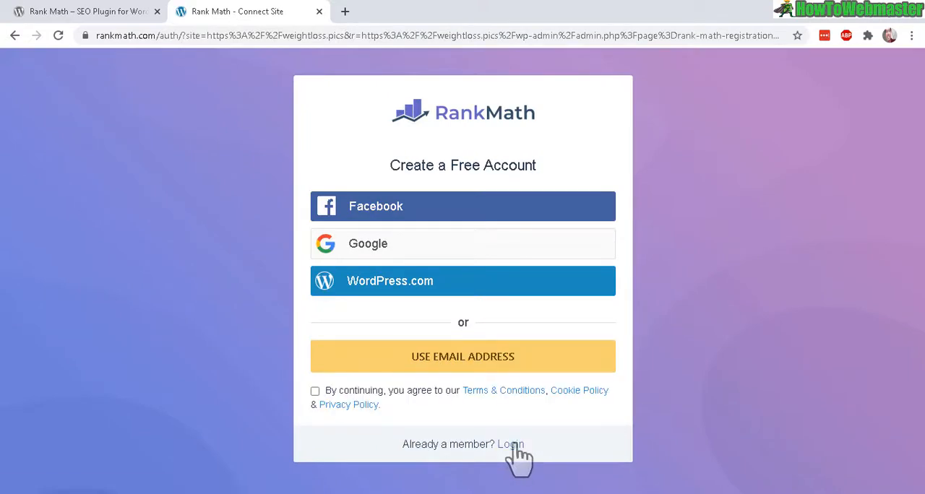
mouse_move(412, 210)
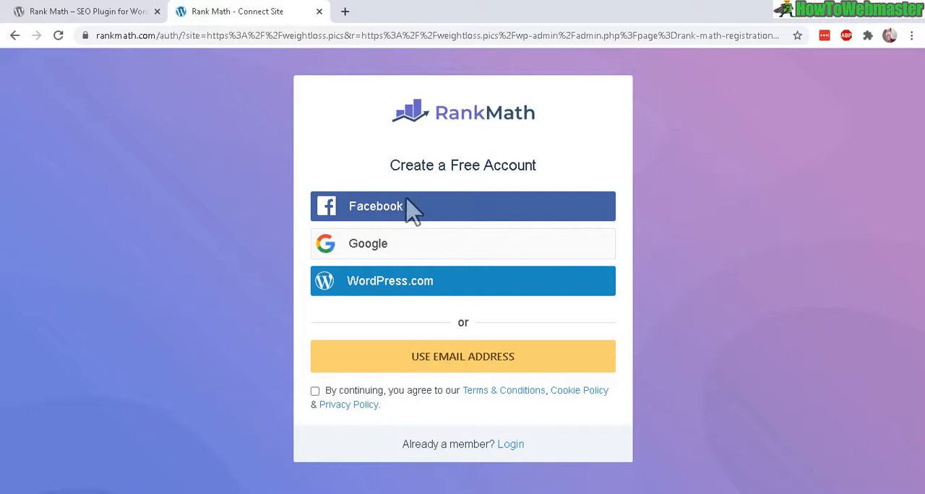
mouse_move(566, 197)
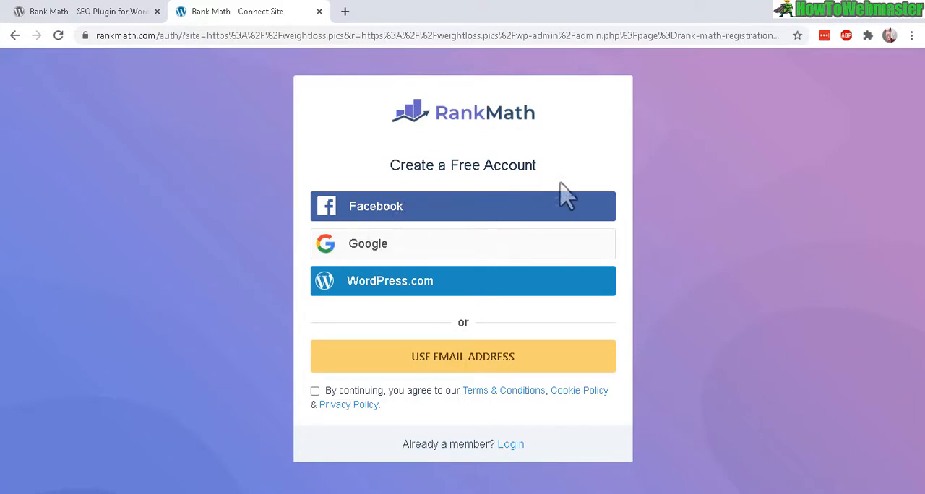
mouse_move(455, 292)
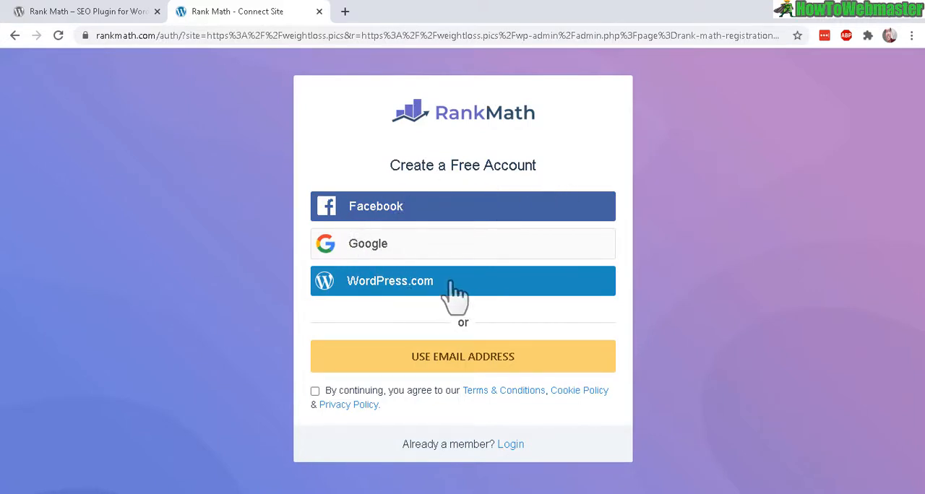
left_click(462, 280)
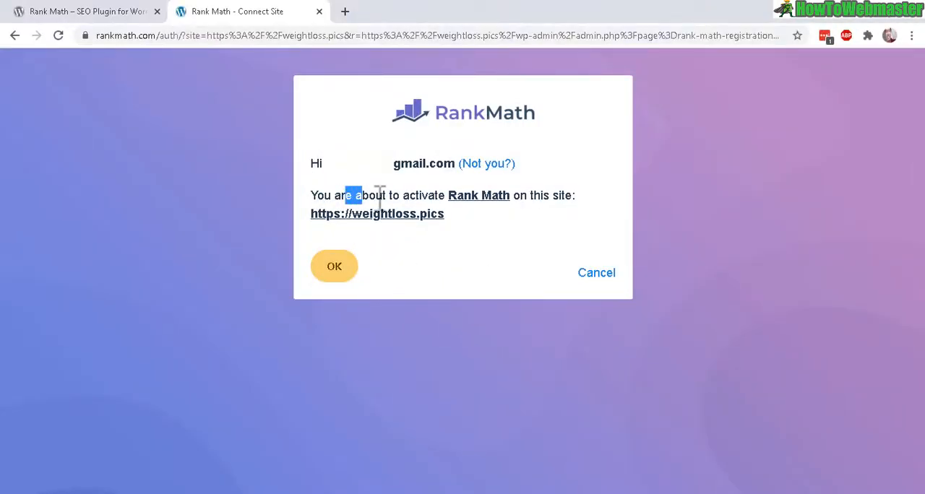
left_click(334, 266)
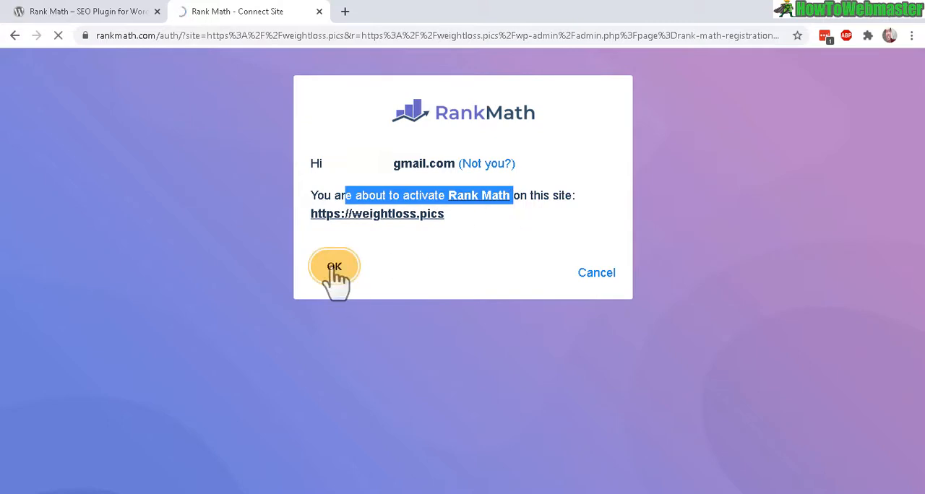
Confirm site activation, keep Easy mode on Getting Started and start the wizard
left_click(336, 268)
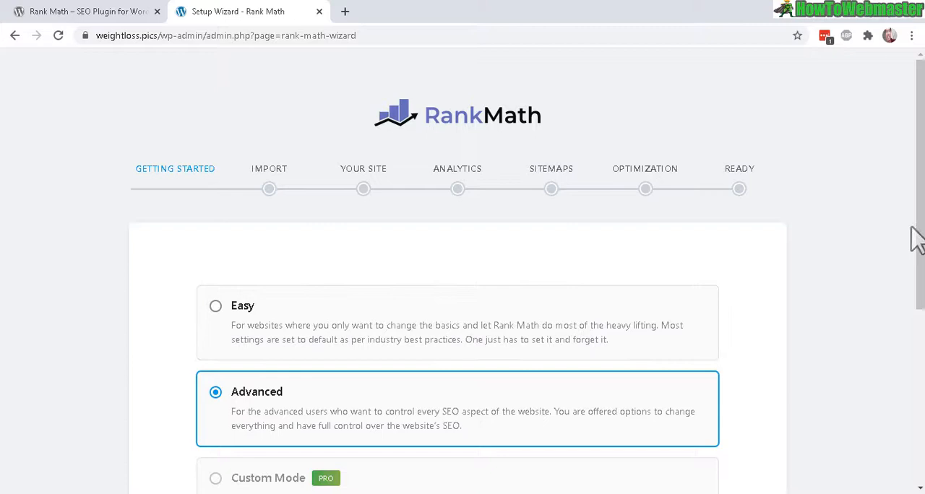
scroll("down", 3)
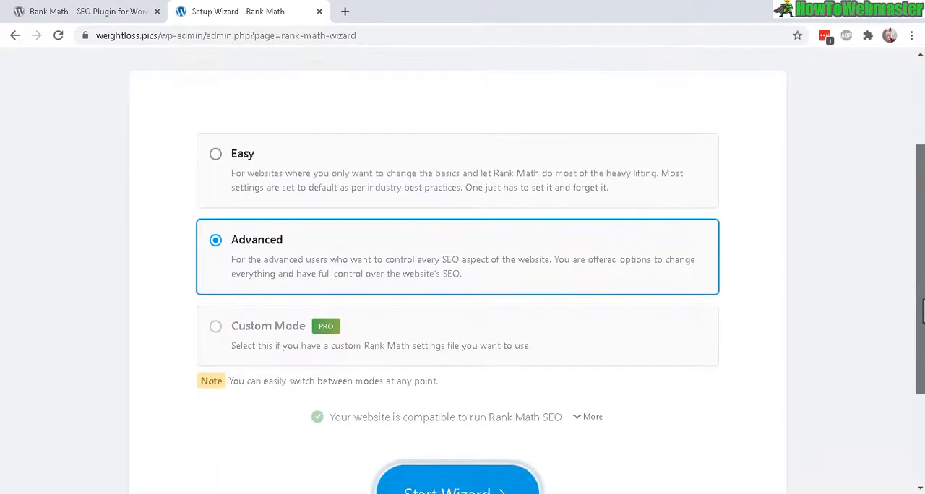
mouse_move(261, 263)
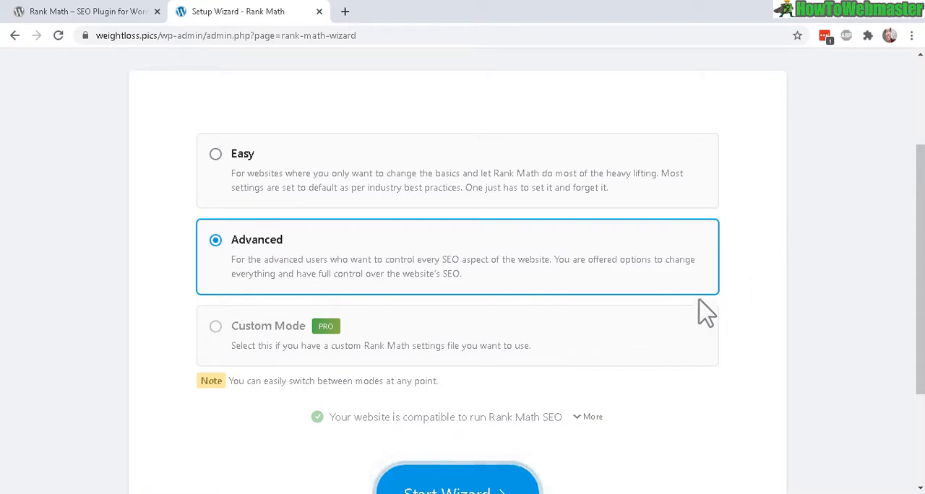
mouse_move(497, 289)
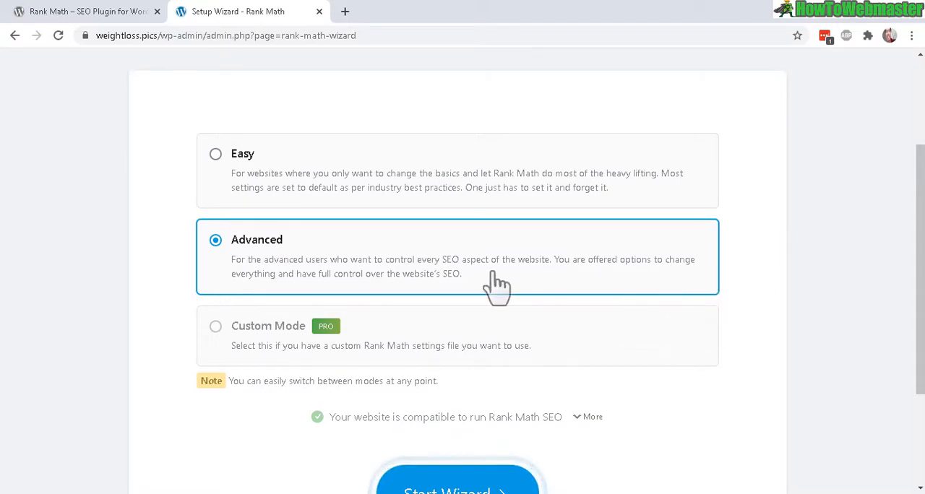
mouse_move(448, 272)
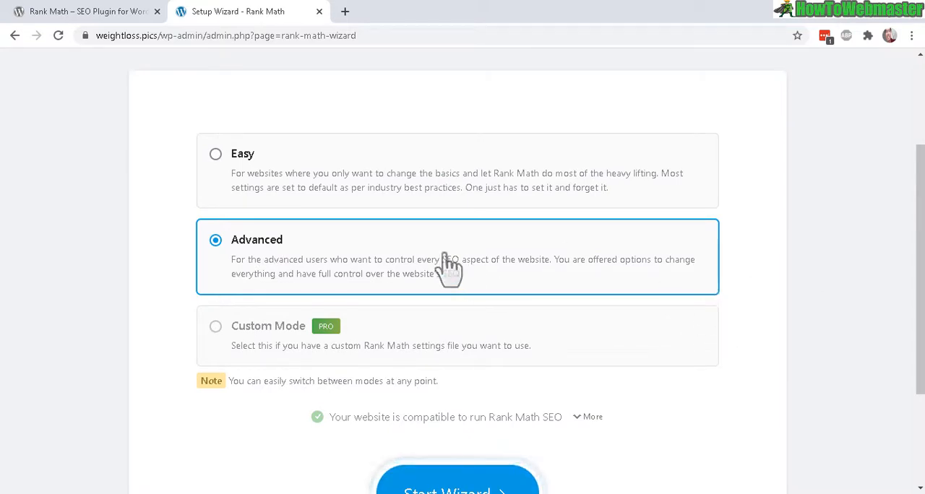
left_click(215, 155)
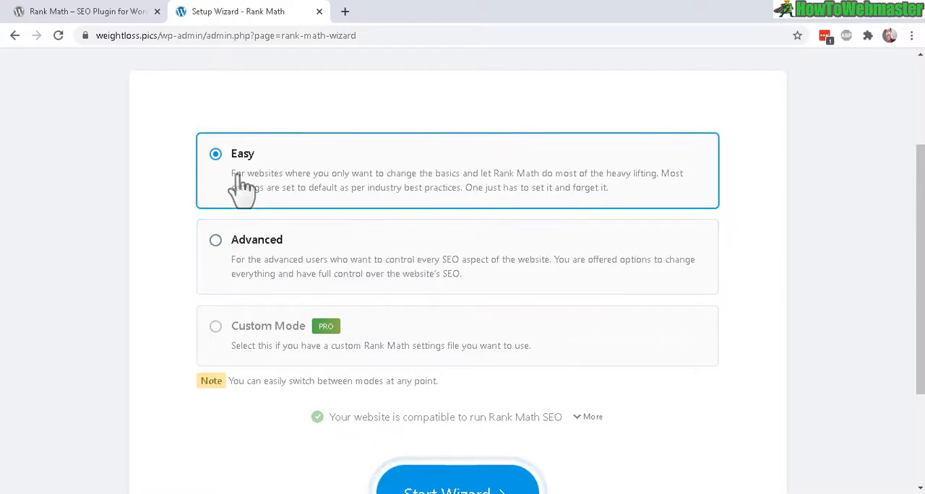
mouse_move(570, 194)
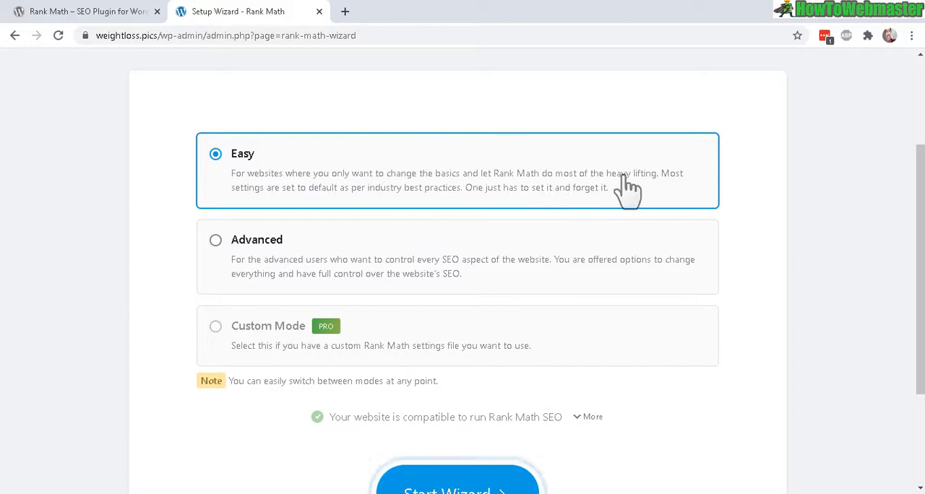
mouse_move(295, 202)
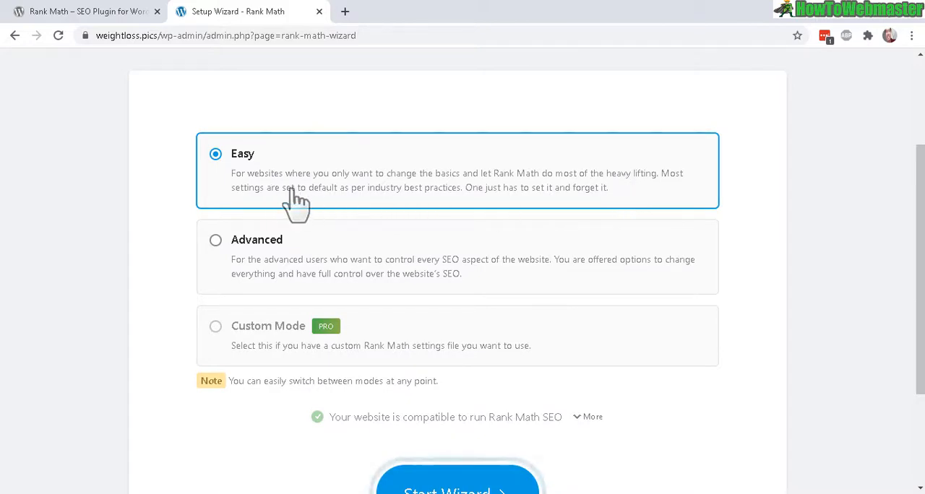
double_click(315, 188)
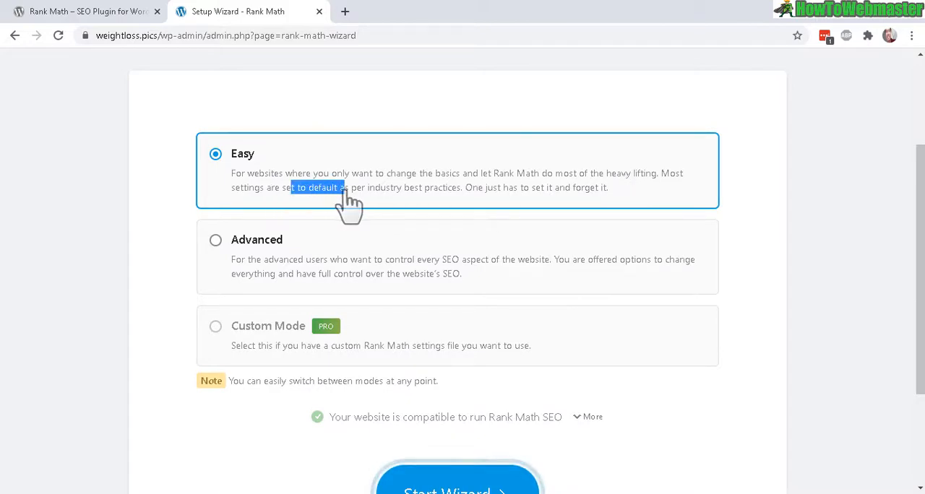
mouse_move(387, 201)
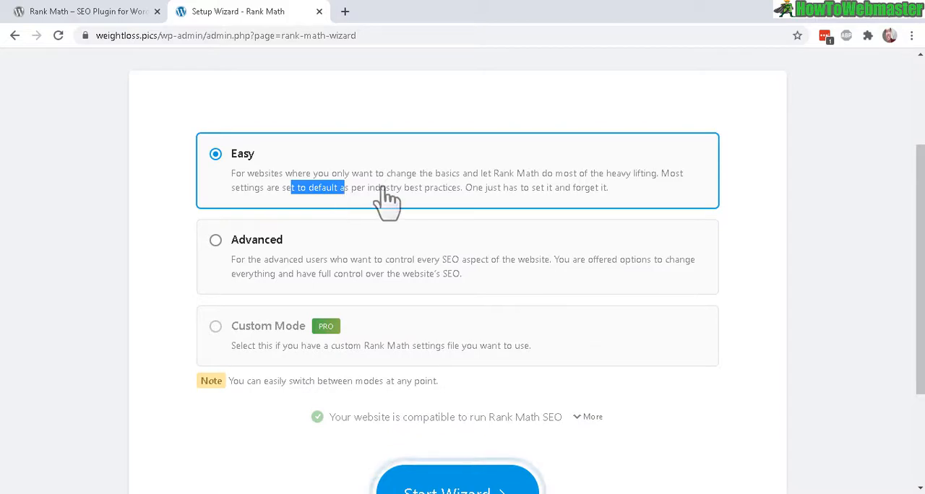
mouse_move(430, 202)
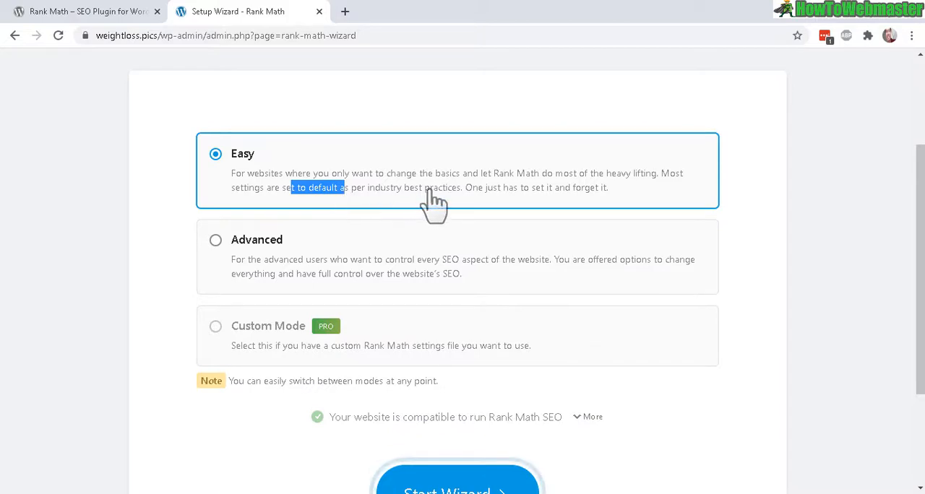
scroll("down", 3)
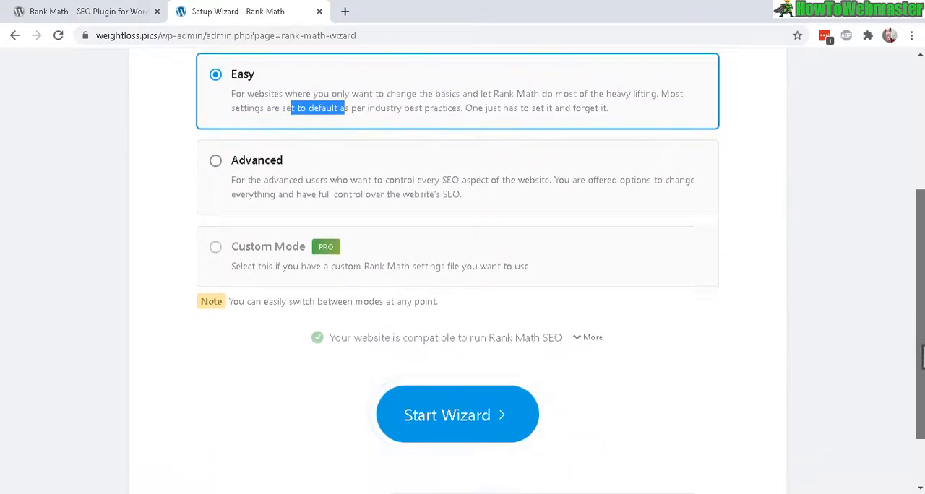
left_click(456, 414)
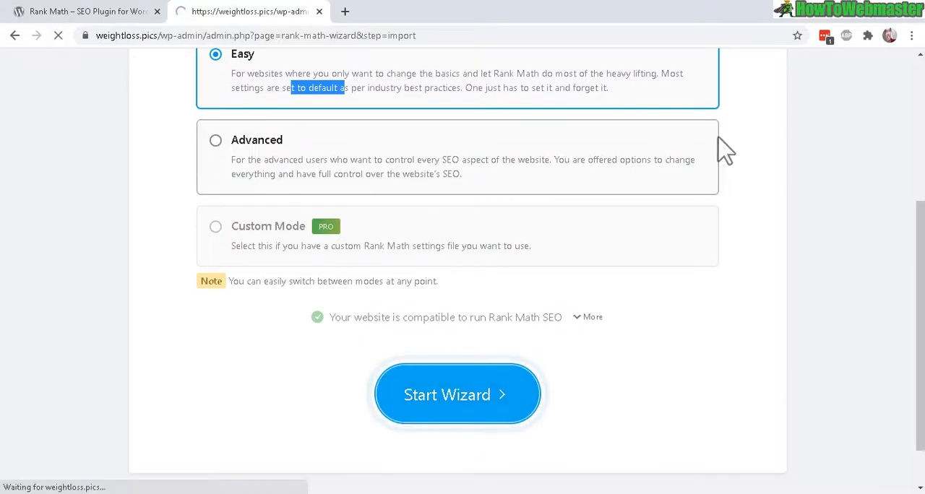
Reach the Import SEO Settings step offering the Yoast SEO import
left_click(457, 395)
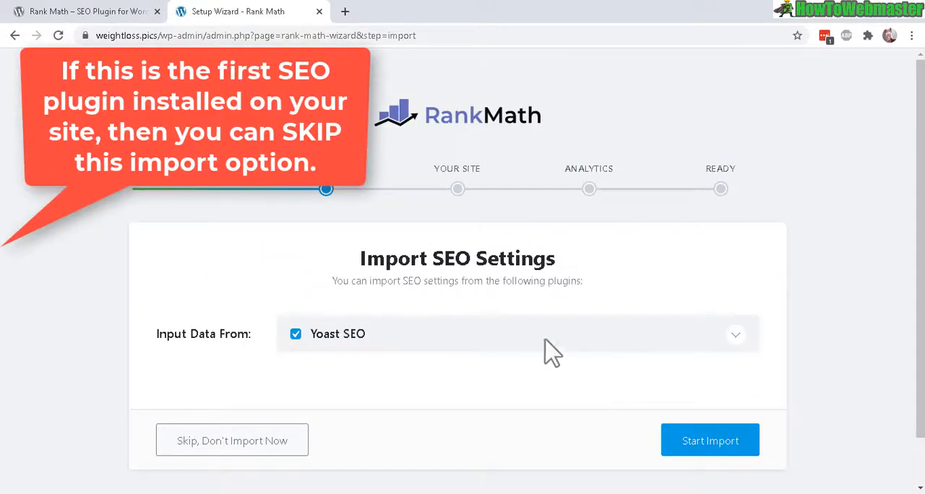
mouse_move(455, 378)
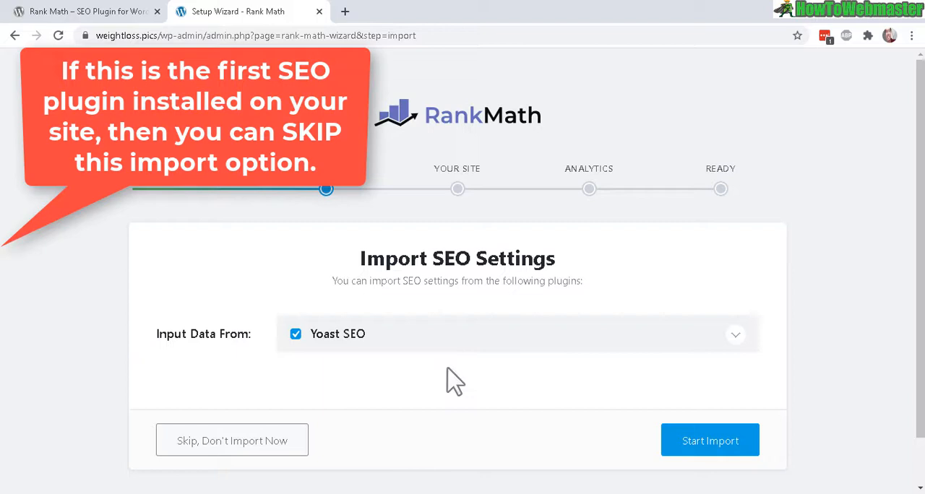
mouse_move(419, 387)
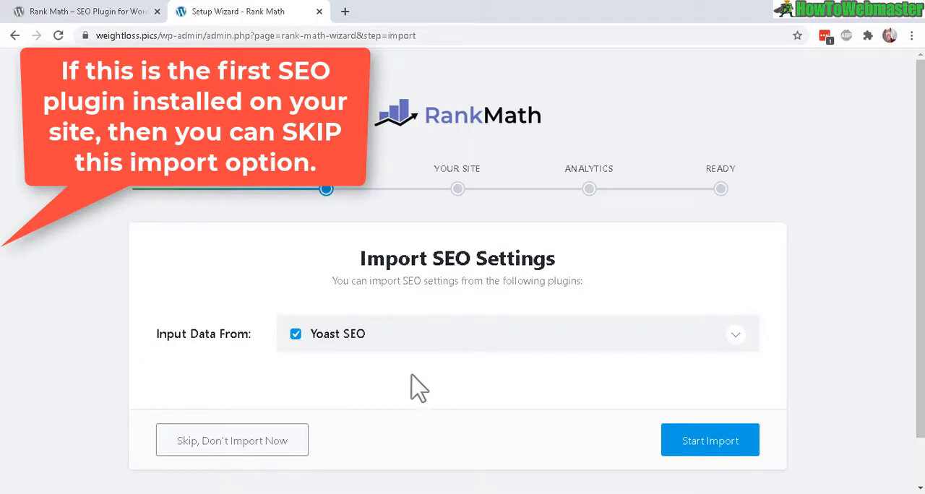
mouse_move(384, 257)
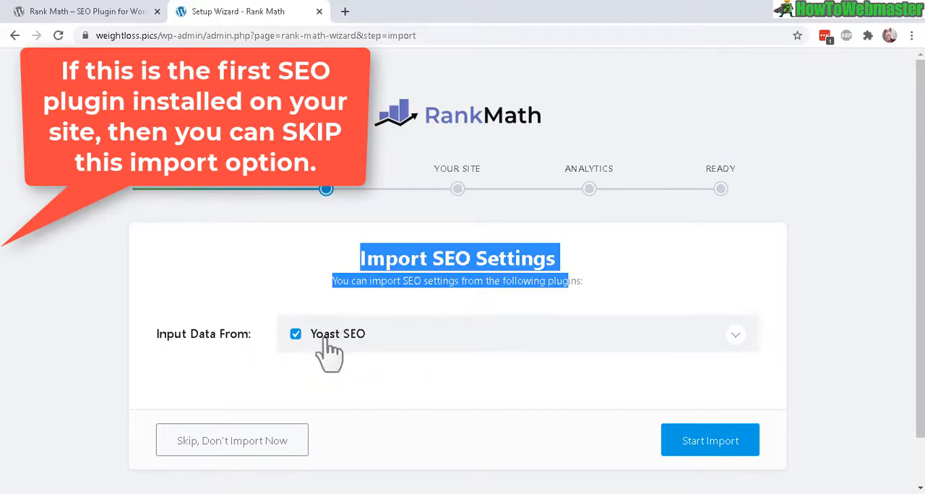
mouse_move(340, 358)
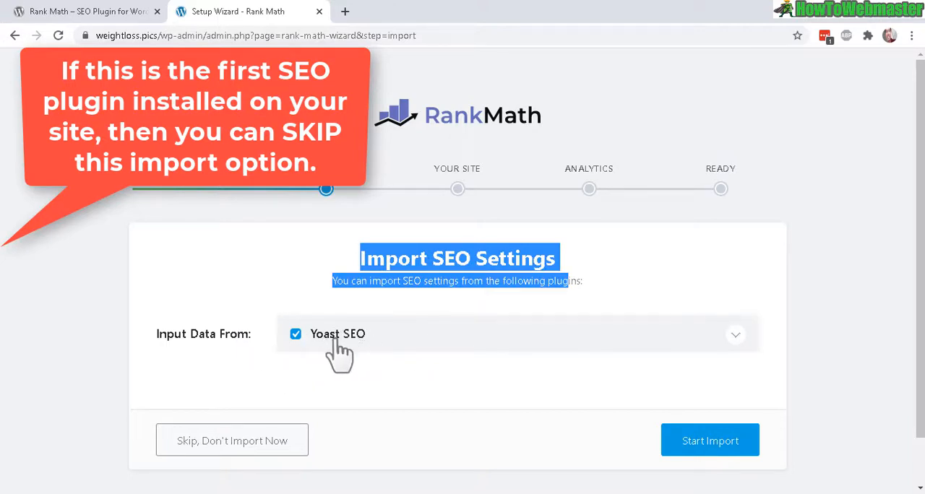
mouse_move(173, 450)
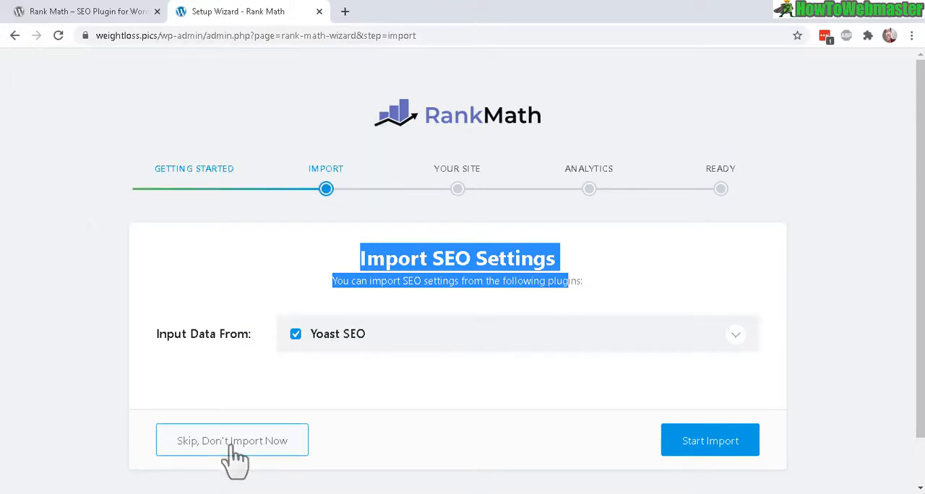
Skip the Yoast import, keep site type Personal Blog with logo and share image, and Save and Continue
left_click(231, 441)
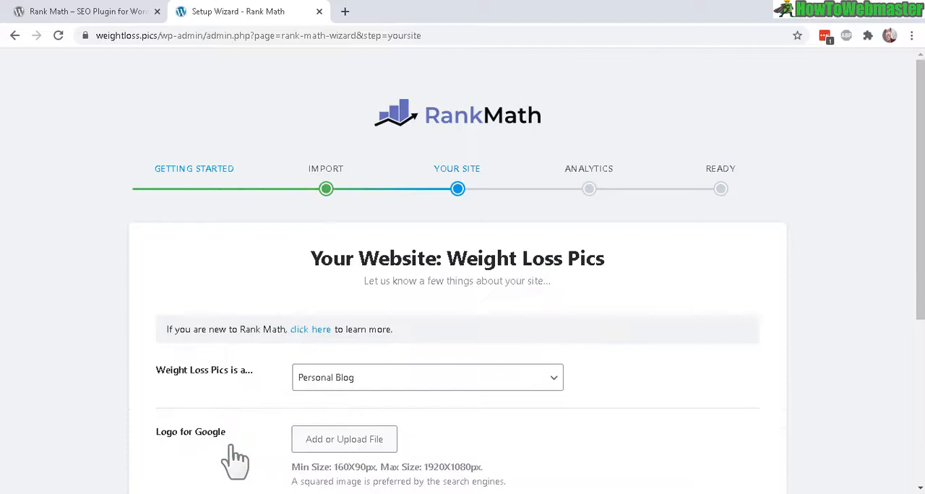
scroll("down", 3)
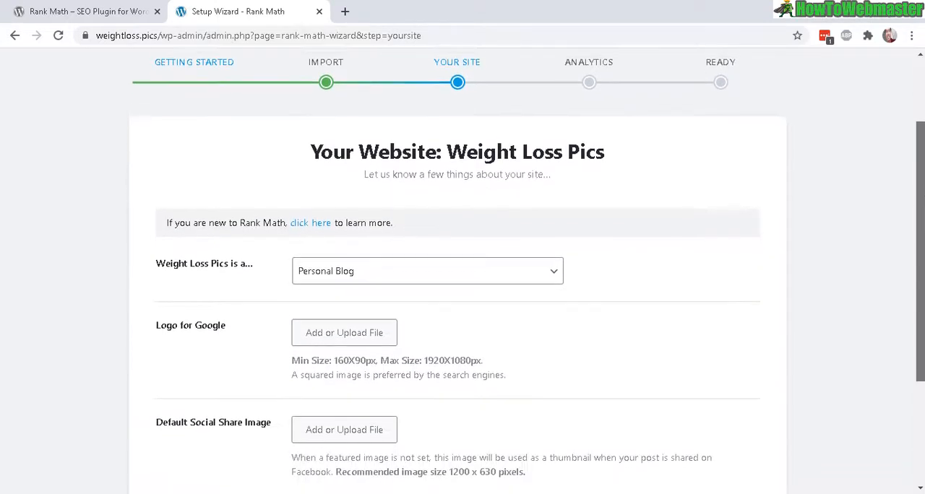
scroll("down", 3)
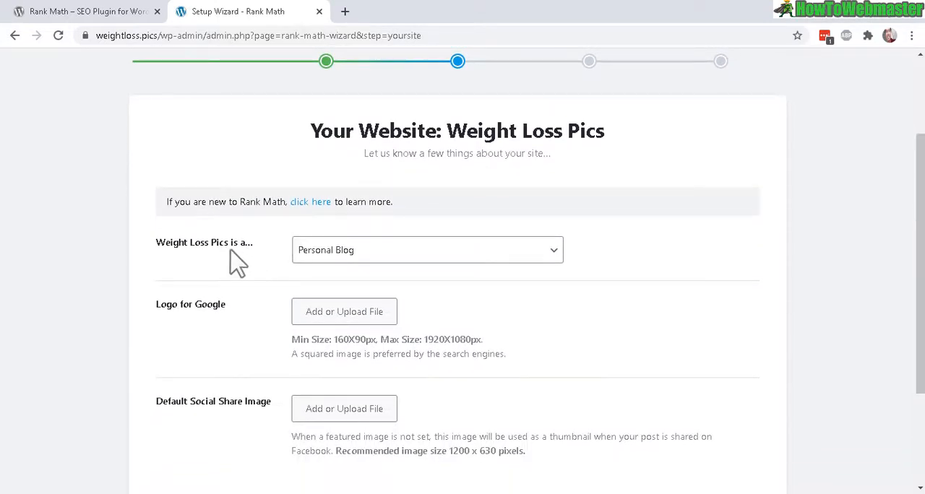
left_click(426, 249)
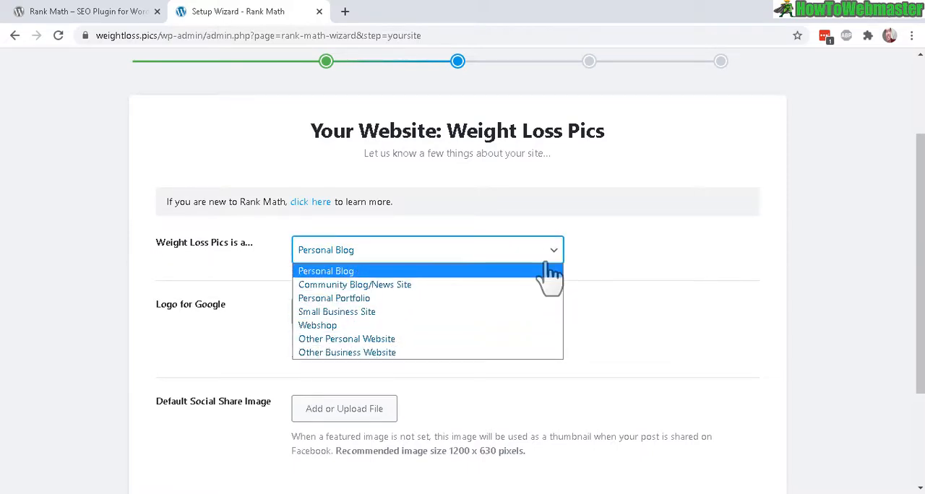
mouse_move(679, 282)
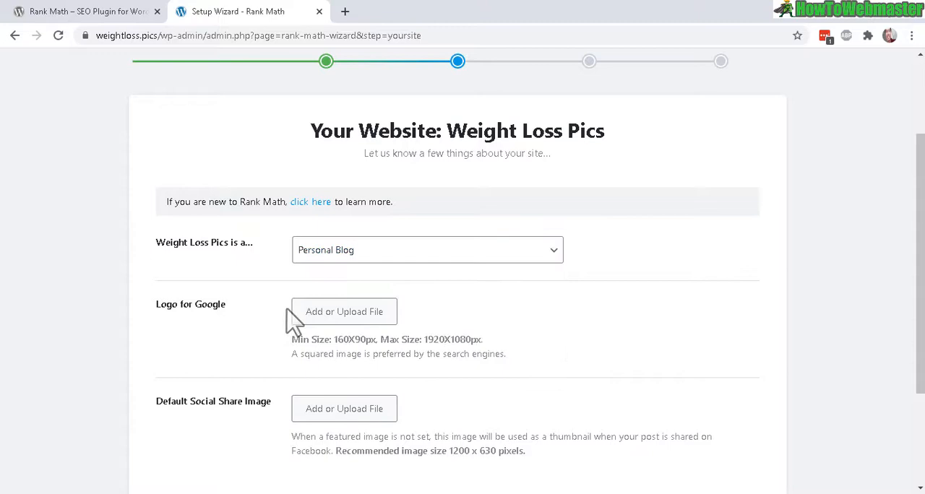
mouse_move(393, 408)
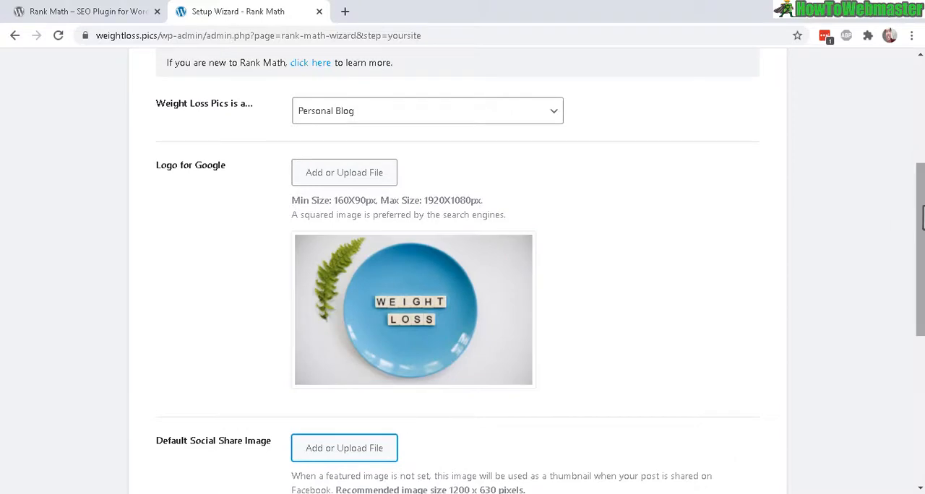
scroll("down", 3)
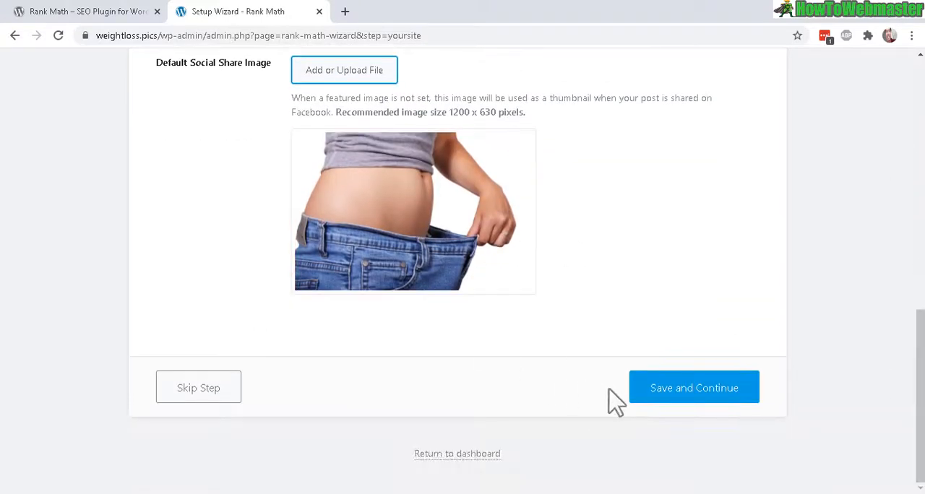
left_click(693, 387)
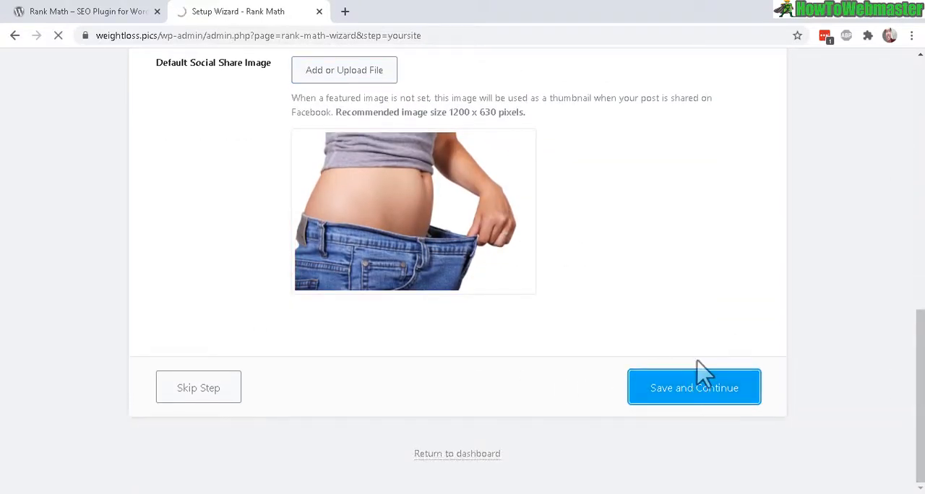
Launch Connect Google Services for Search Console and Google Analytics from the wizard step
left_click(693, 387)
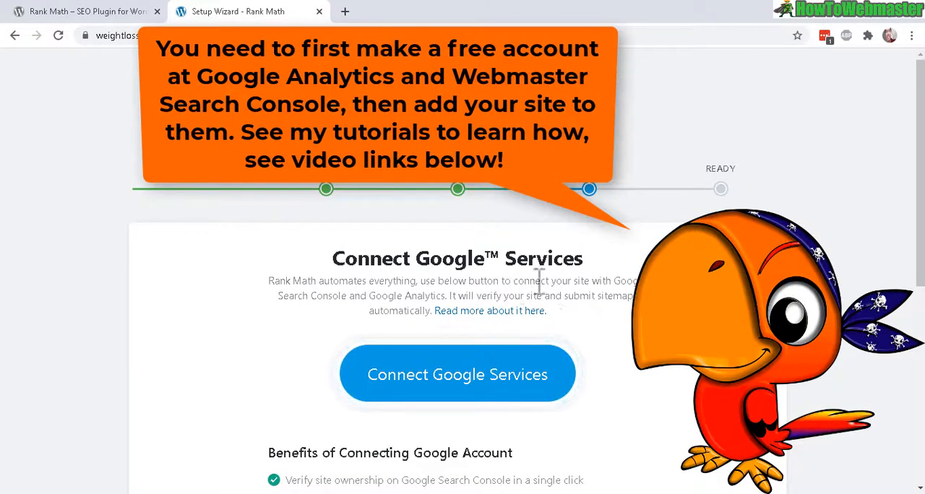
double_click(312, 294)
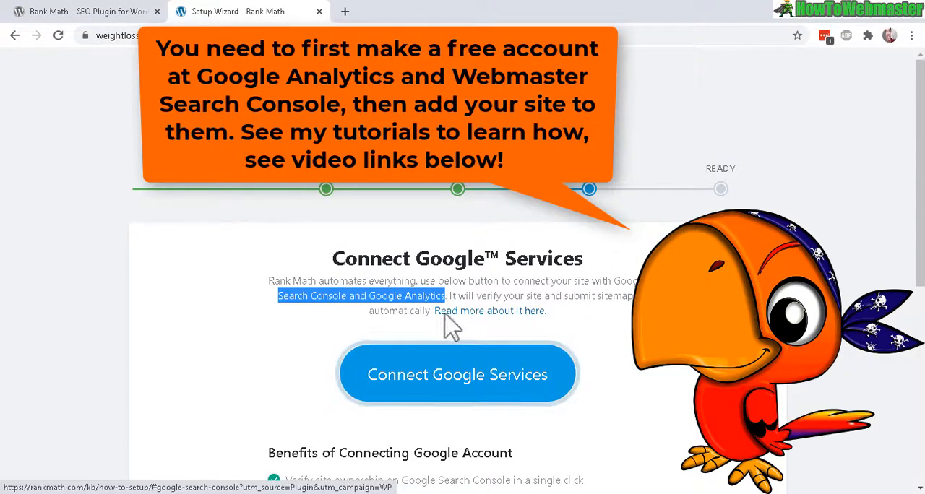
mouse_move(498, 344)
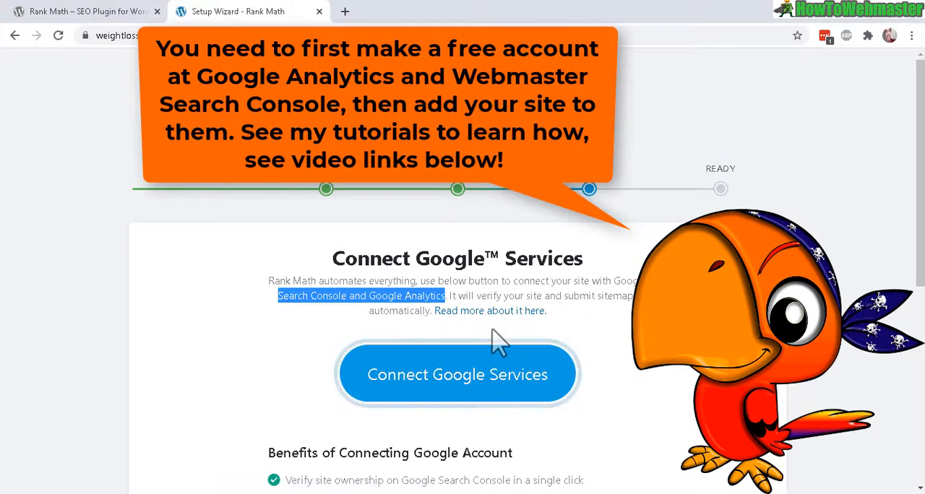
mouse_move(595, 318)
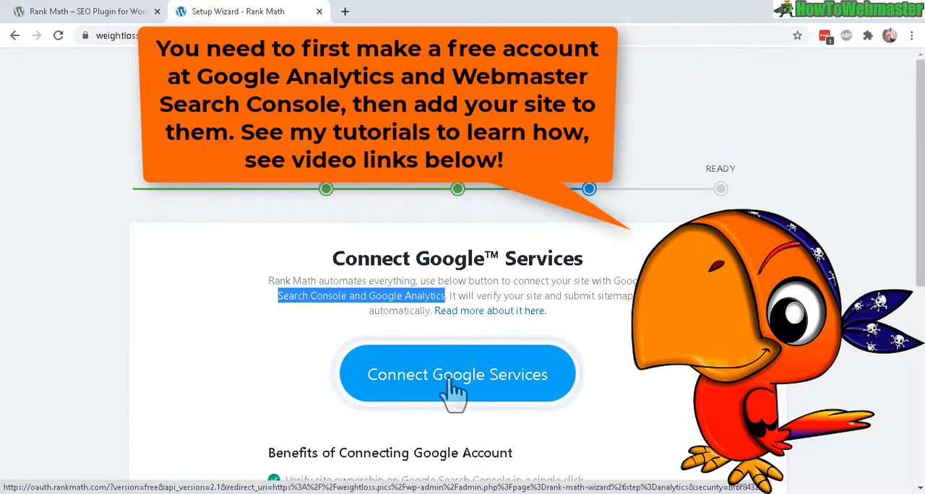
left_click(456, 375)
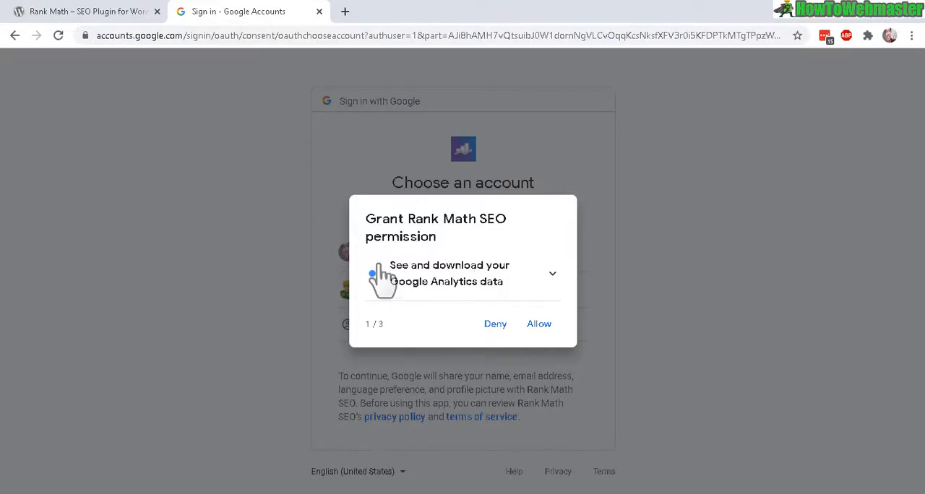
mouse_move(503, 306)
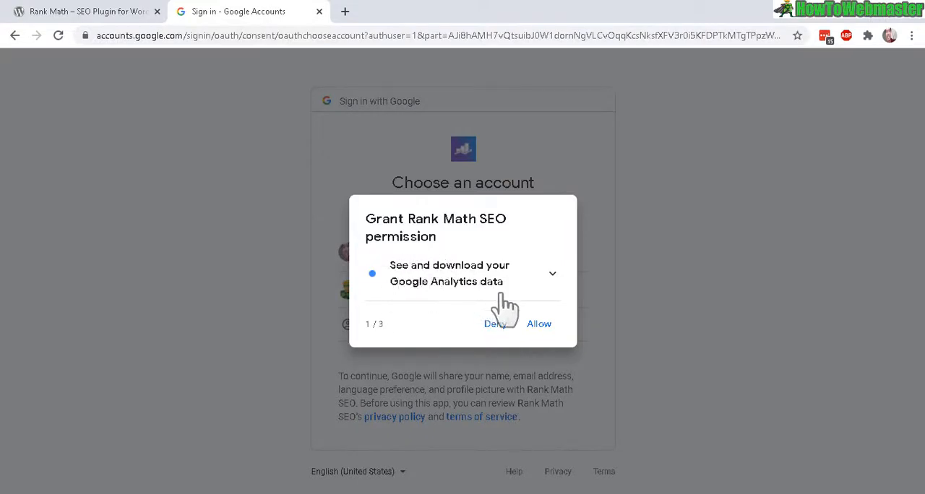
mouse_move(433, 281)
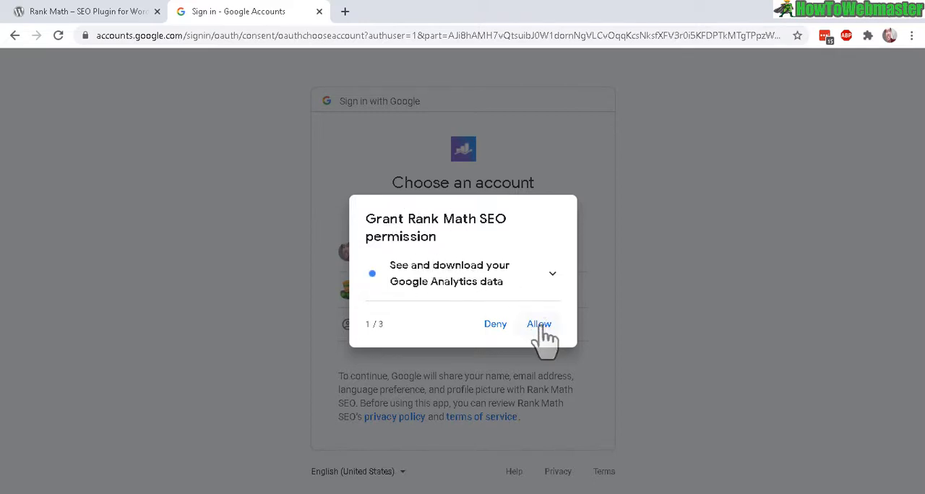
Allow Rank Math SEO access to Google Analytics and Search Console data
left_click(537, 323)
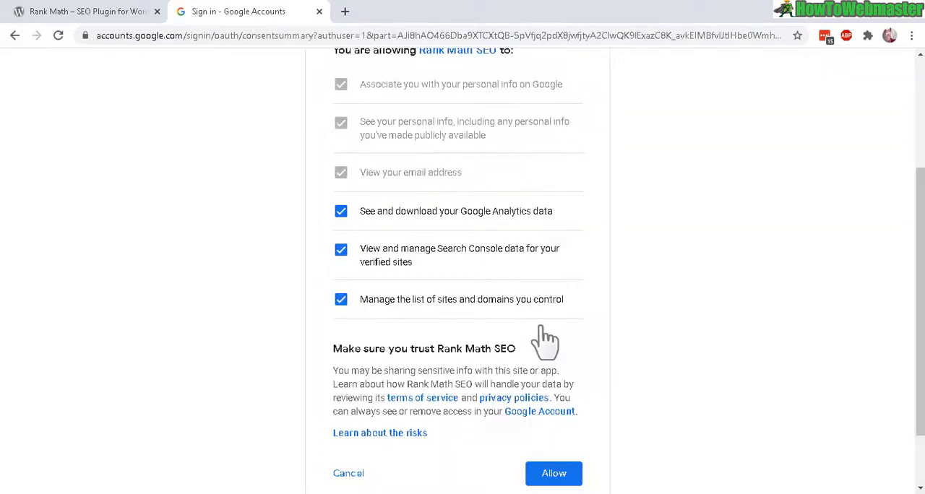
mouse_move(412, 80)
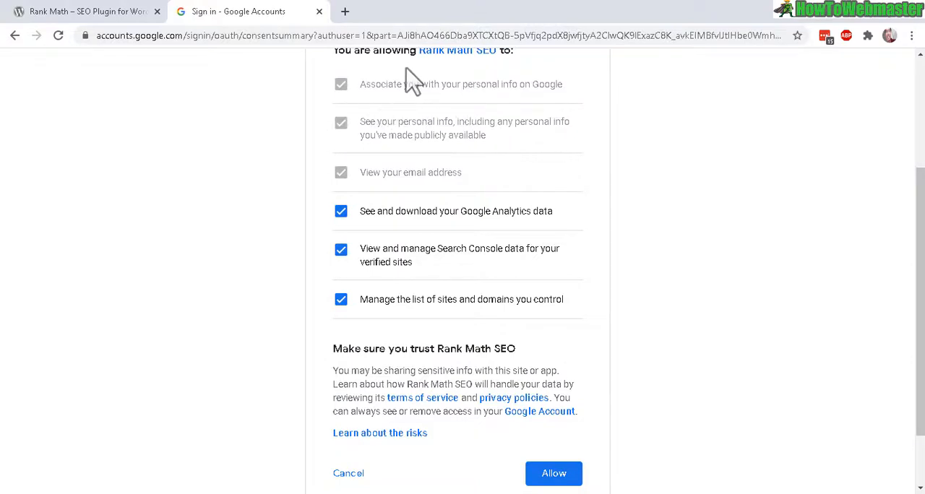
mouse_move(556, 440)
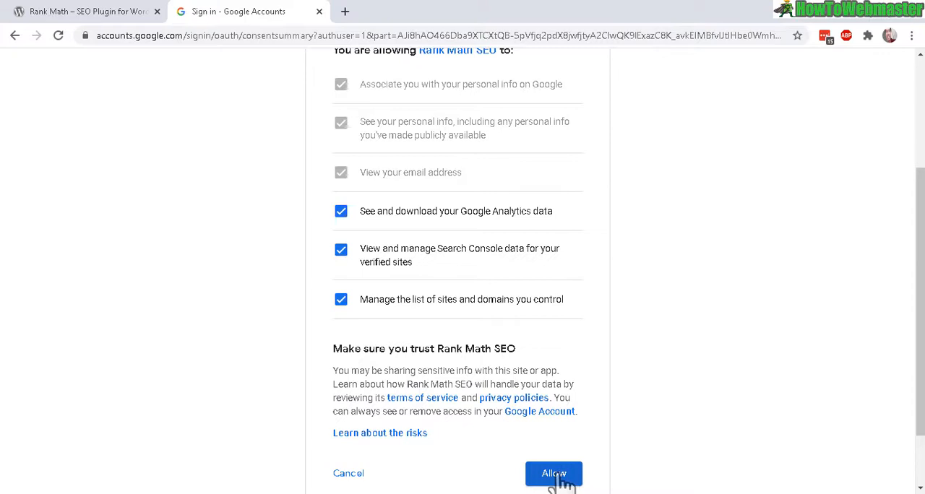
left_click(553, 474)
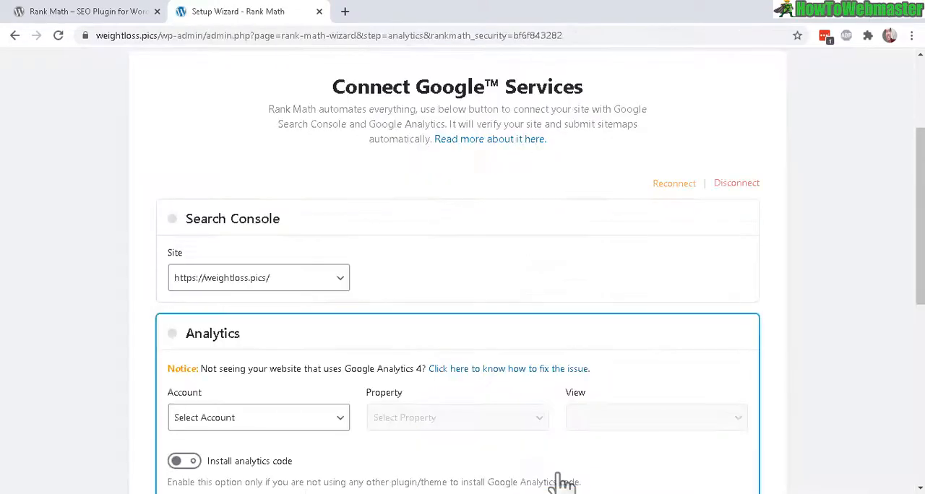
mouse_move(459, 319)
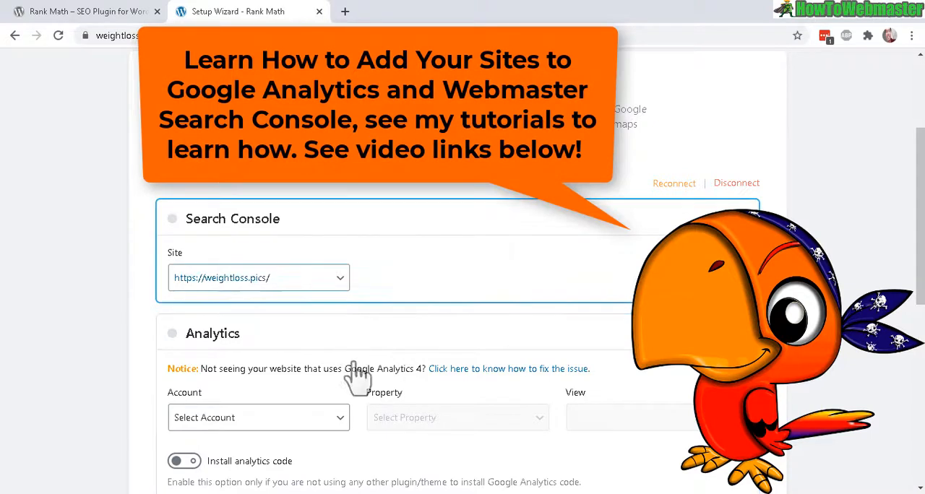
mouse_move(465, 315)
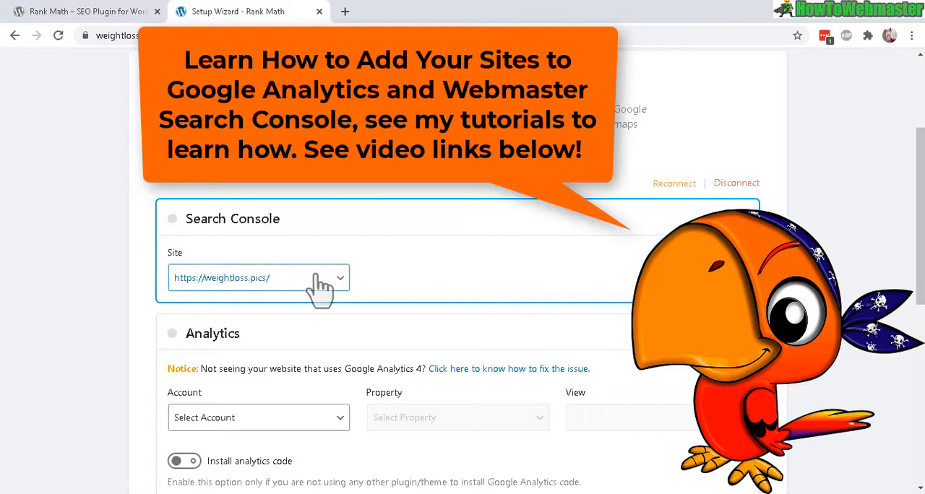
mouse_move(413, 362)
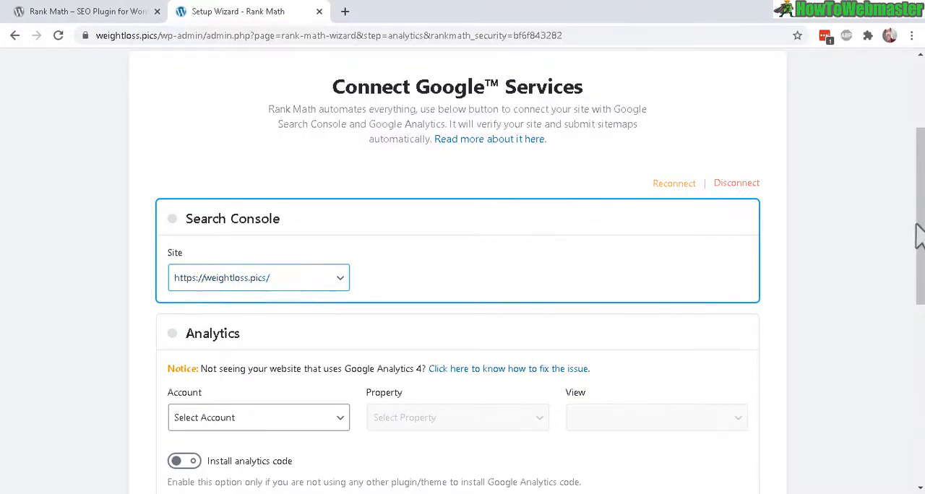
Set Analytics to account My Sites, property weightloss.pics rankmath, view All Web Site Data
scroll("down", 3)
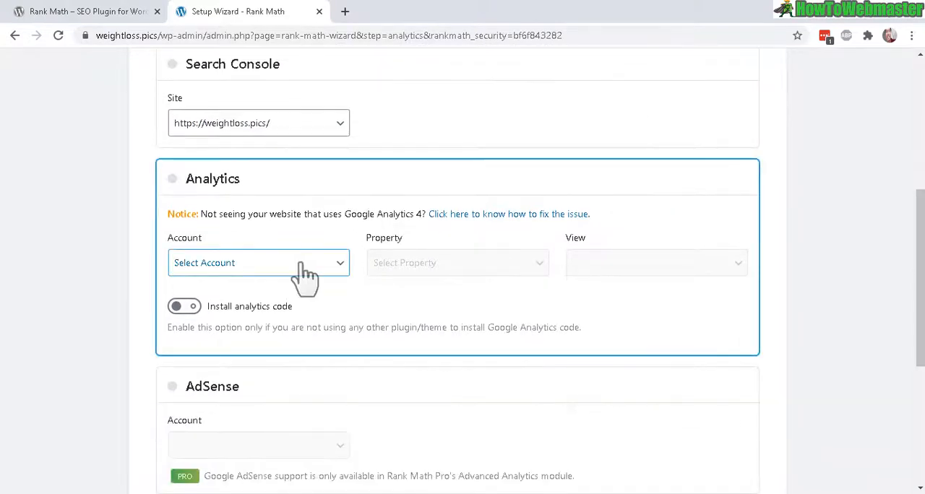
left_click(257, 263)
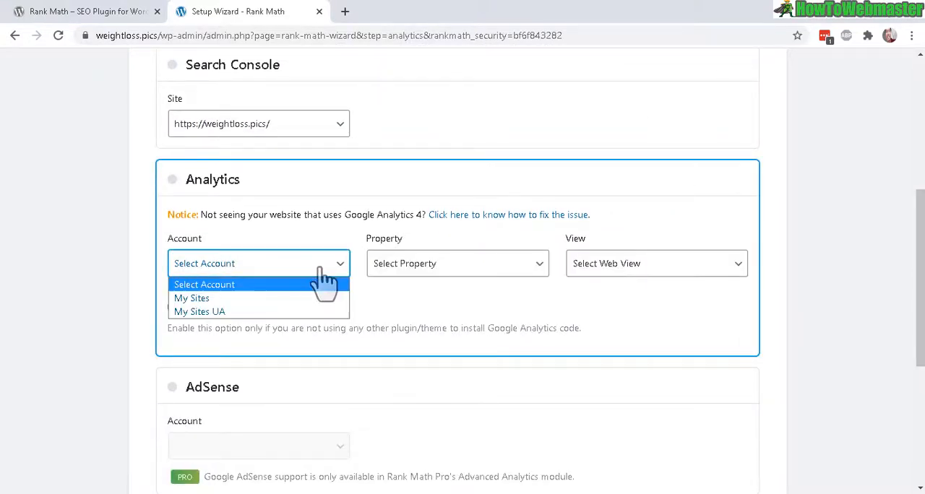
left_click(191, 298)
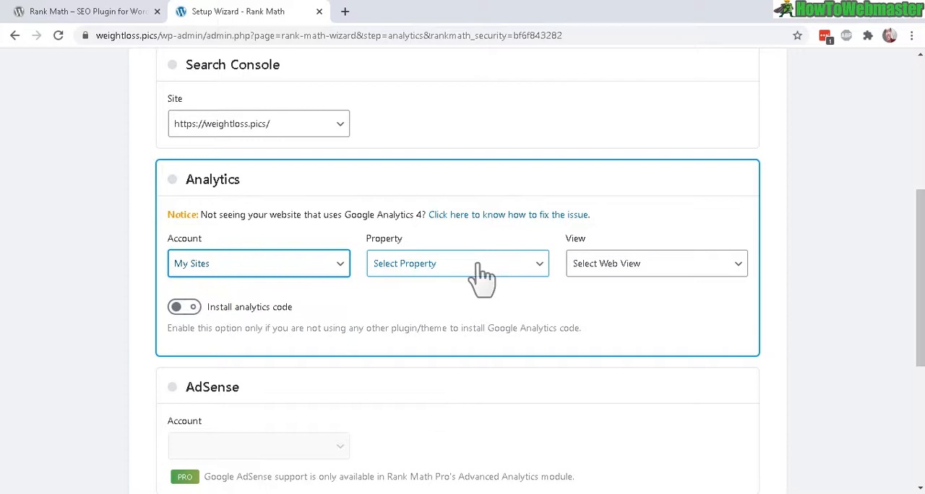
left_click(457, 263)
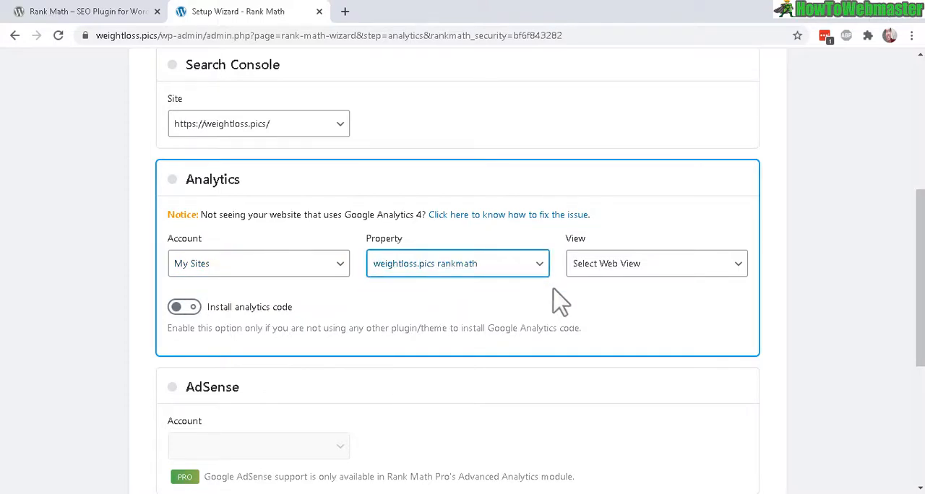
mouse_move(581, 287)
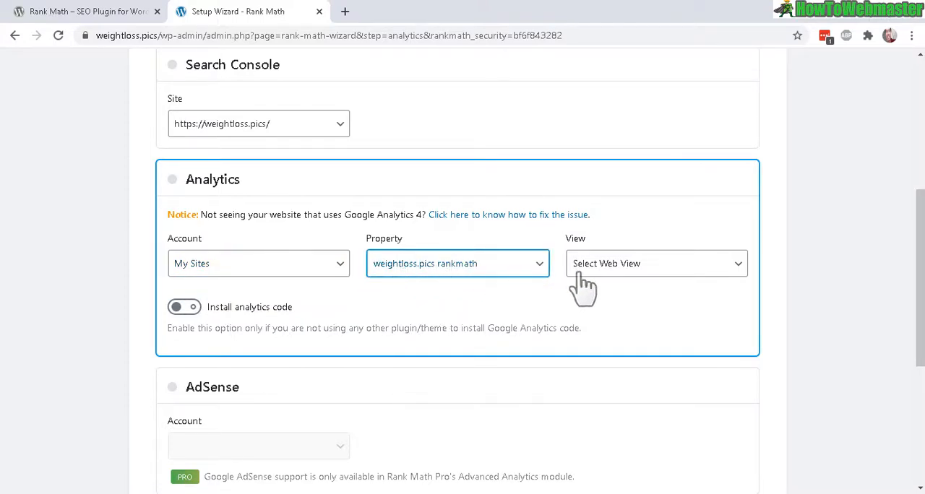
left_click(653, 263)
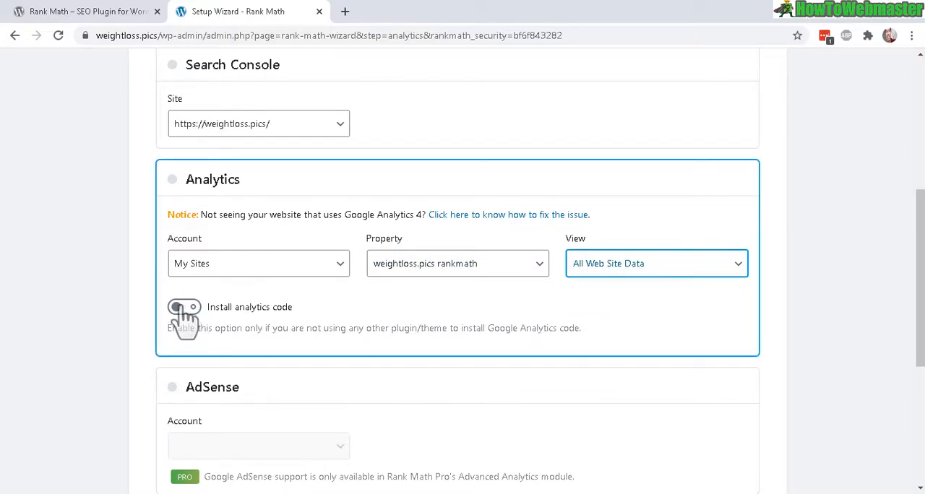
Enable installing the analytics code and excluding logged-in users from tracking
left_click(184, 306)
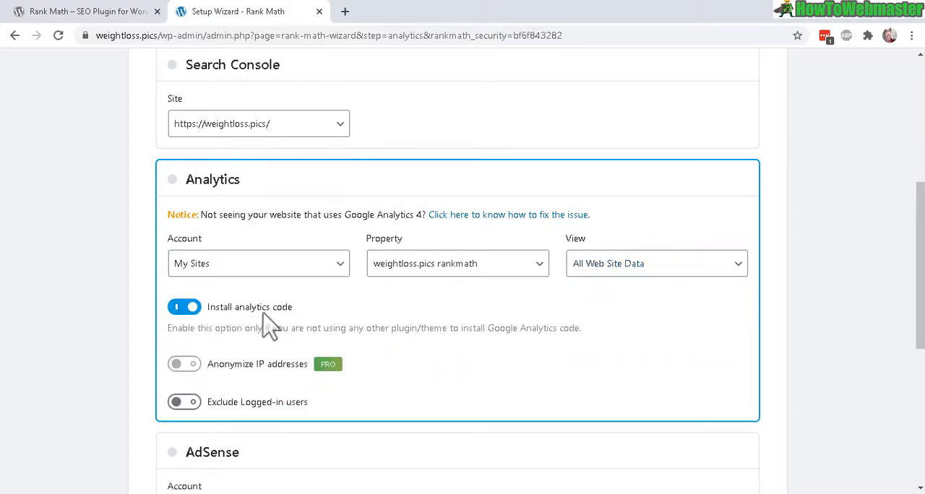
mouse_move(257, 329)
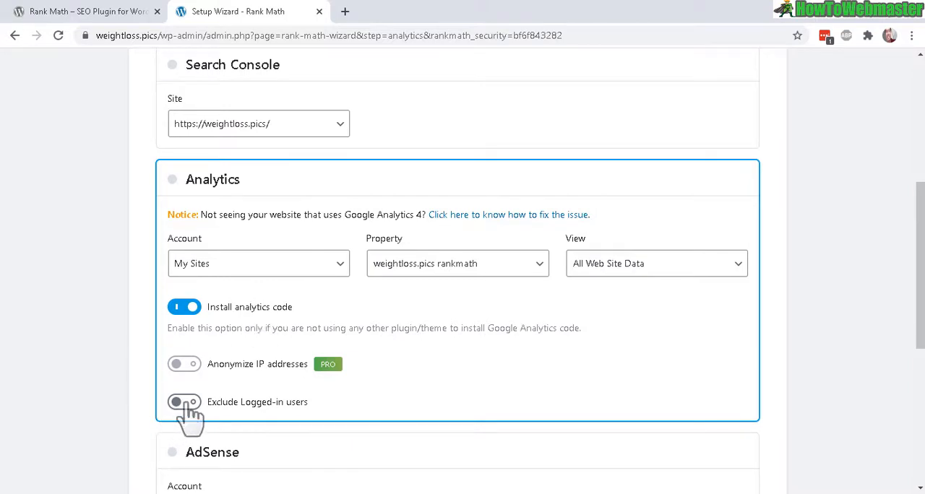
left_click(185, 402)
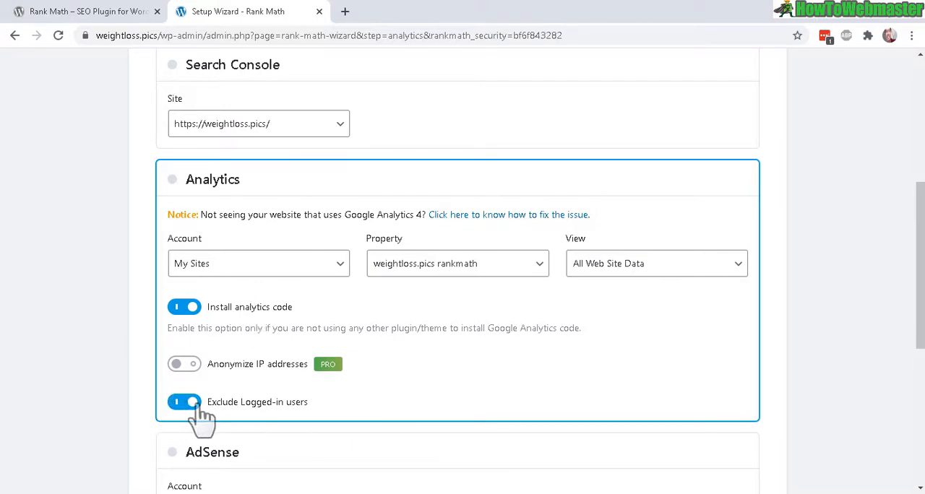
double_click(257, 402)
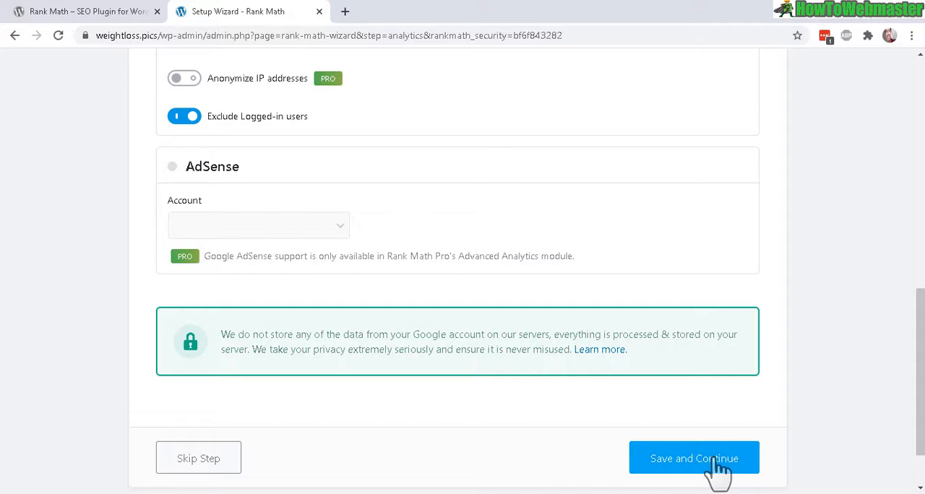
Save the Google settings to reach Ready and enable auto update of the plugin
left_click(694, 458)
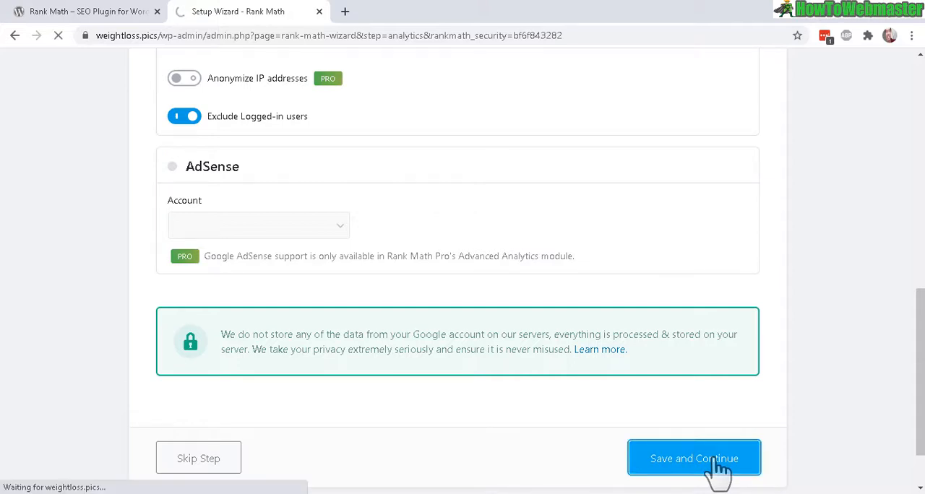
left_click(693, 458)
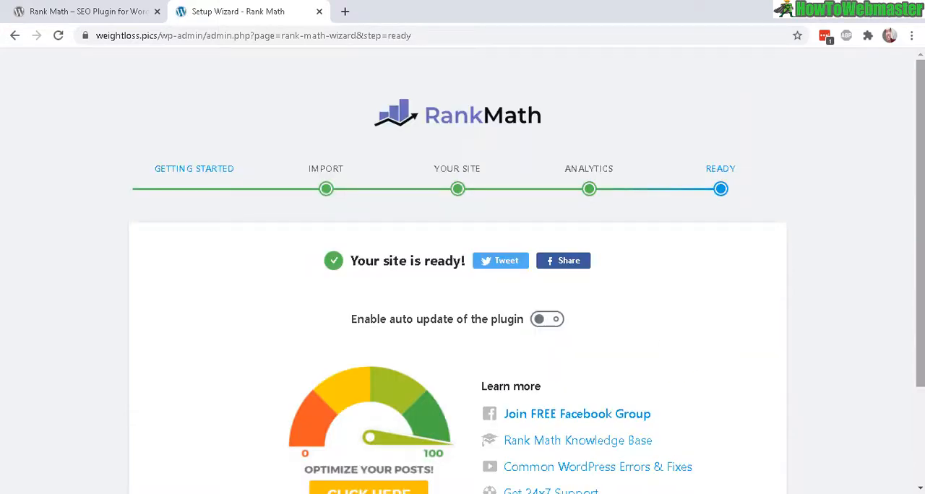
scroll("down", 3)
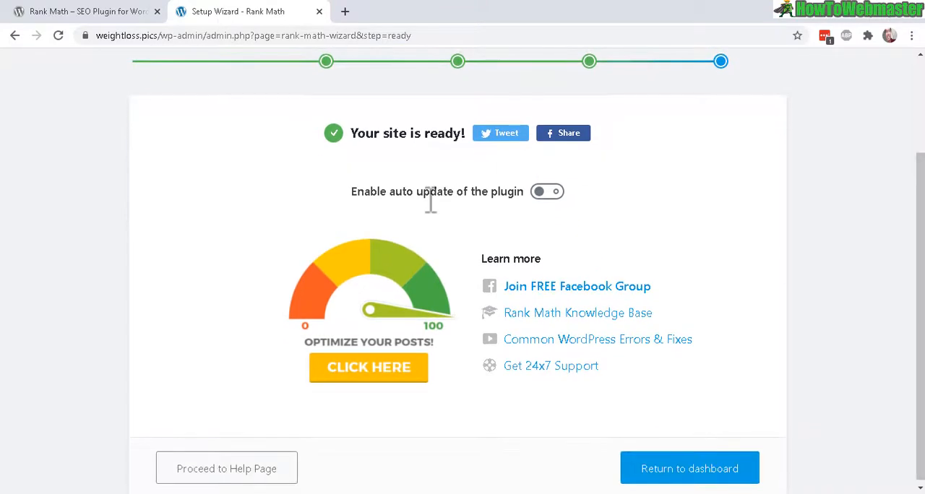
mouse_move(534, 217)
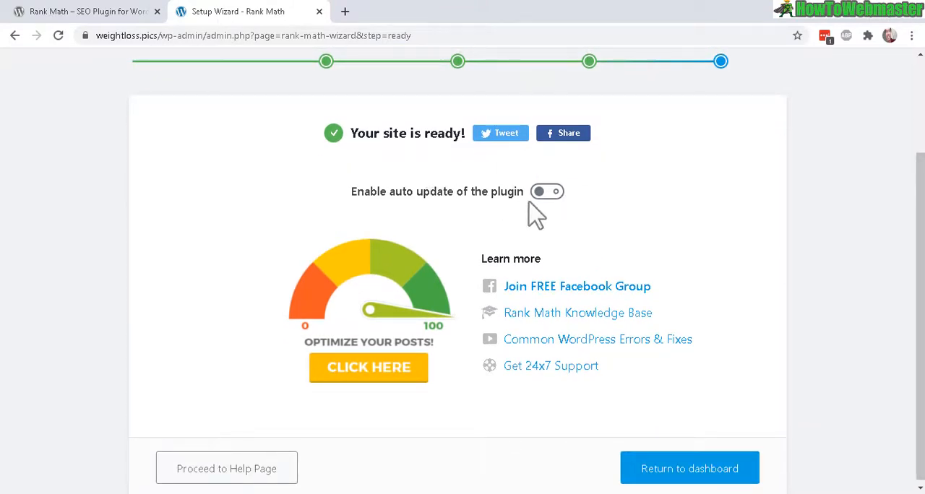
left_click(546, 190)
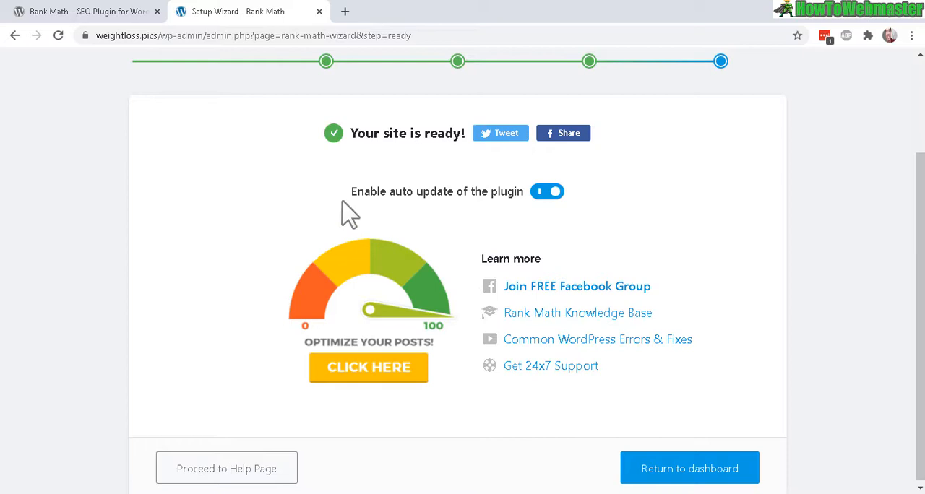
mouse_move(556, 238)
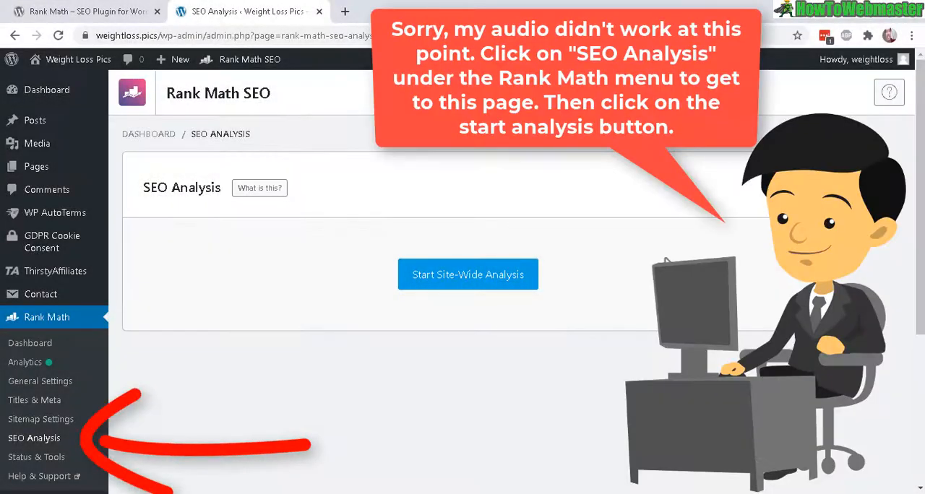
Start the site-wide SEO analysis, which scores the site 95/100 with 20 of 21 tests passed
left_click(468, 275)
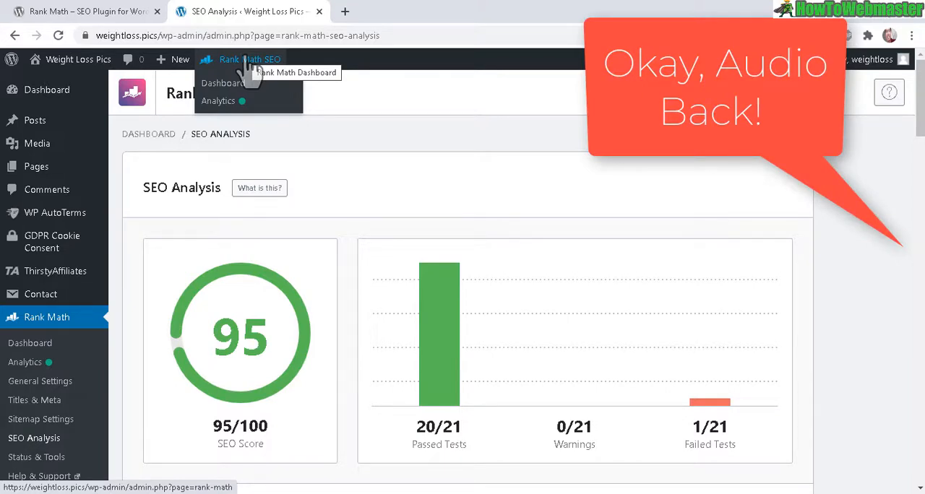
mouse_move(587, 185)
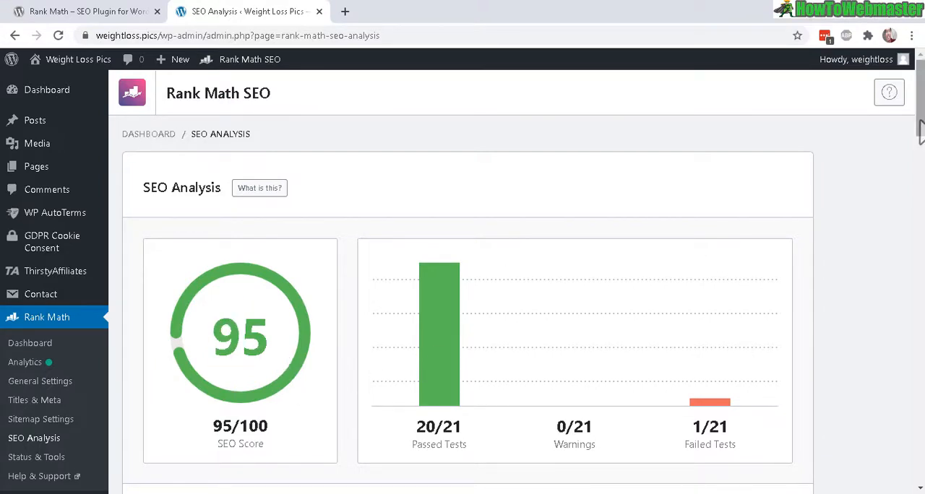
scroll("down", 3)
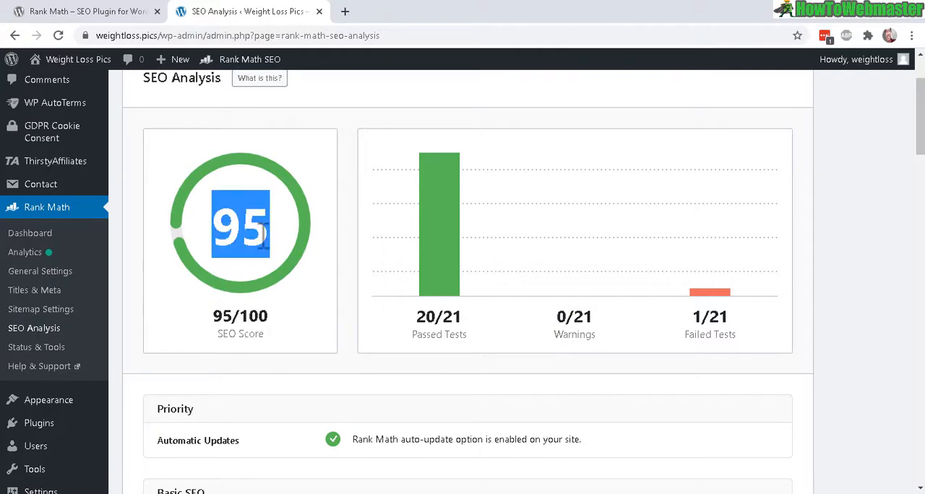
mouse_move(459, 272)
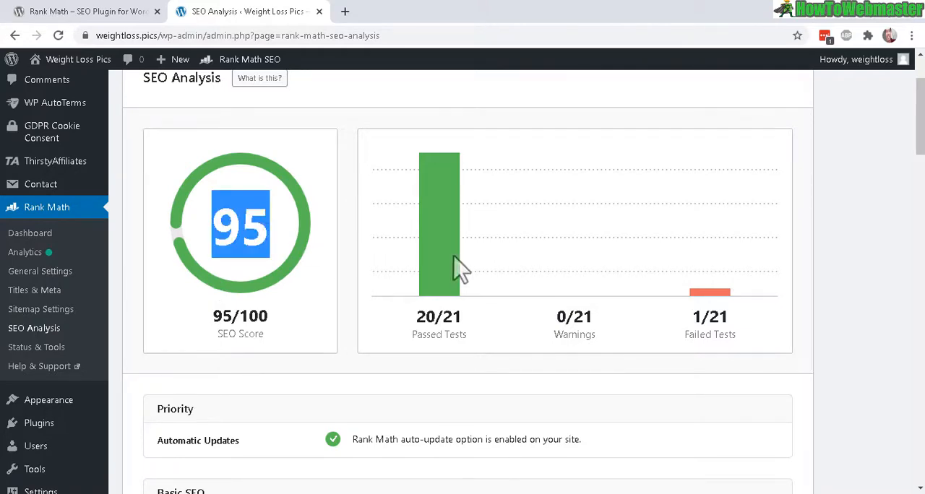
scroll("down", 3)
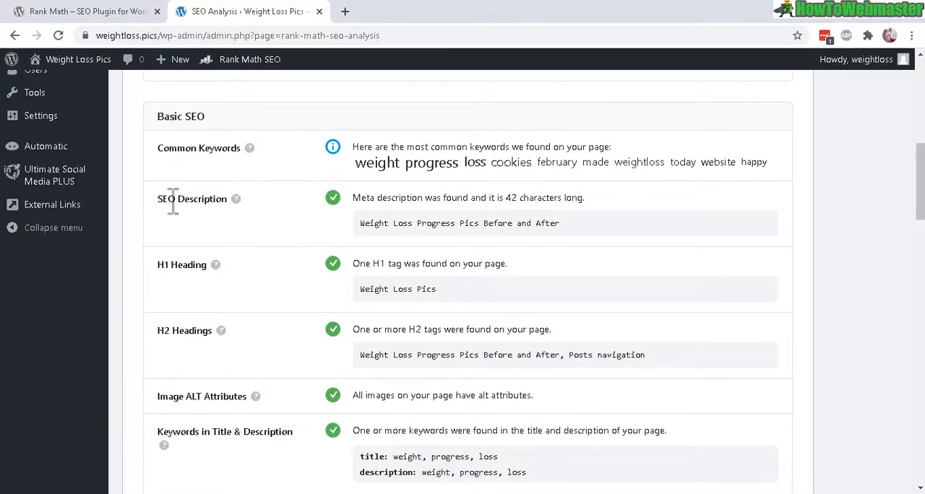
mouse_move(378, 190)
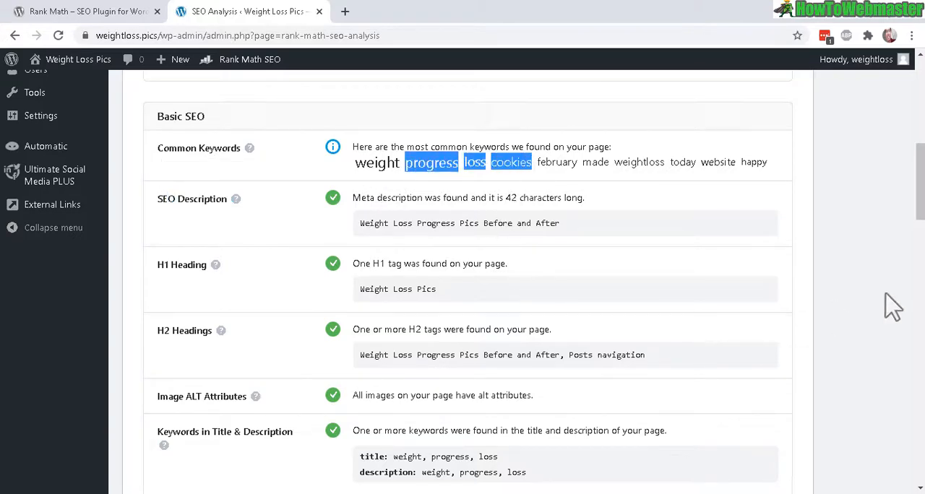
scroll("down", 3)
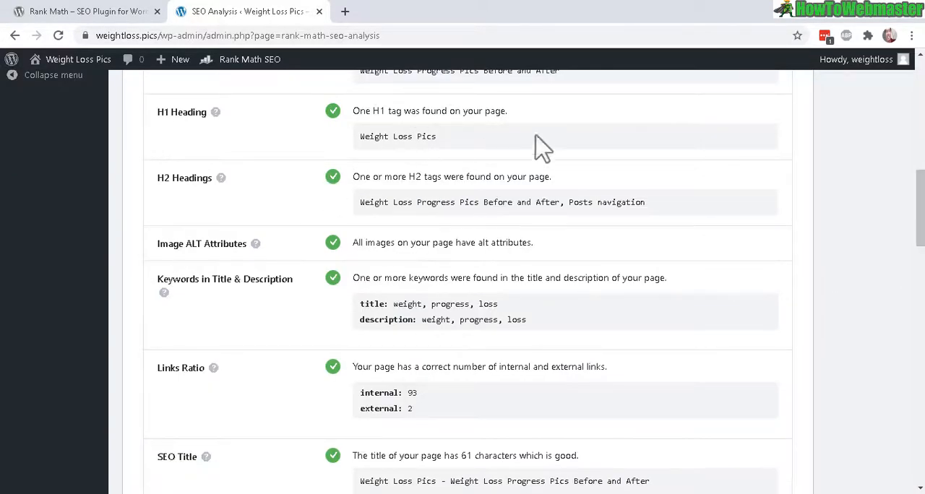
mouse_move(364, 149)
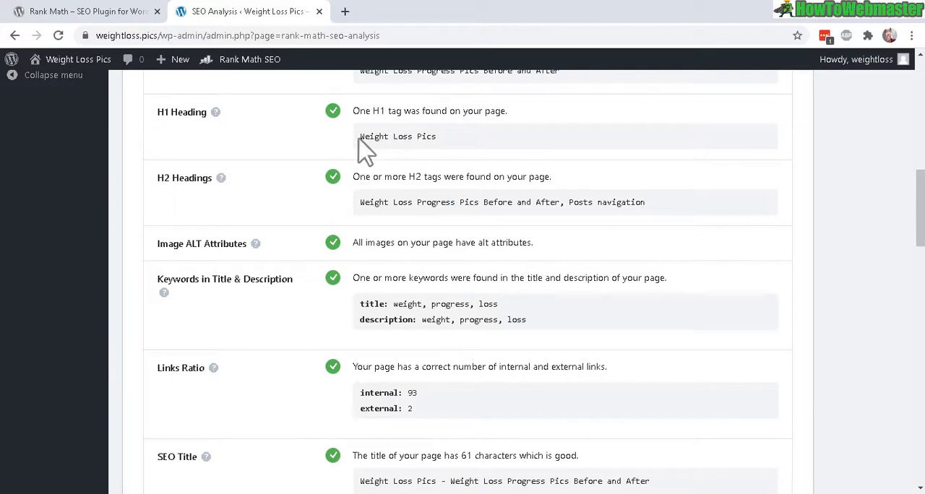
double_click(397, 136)
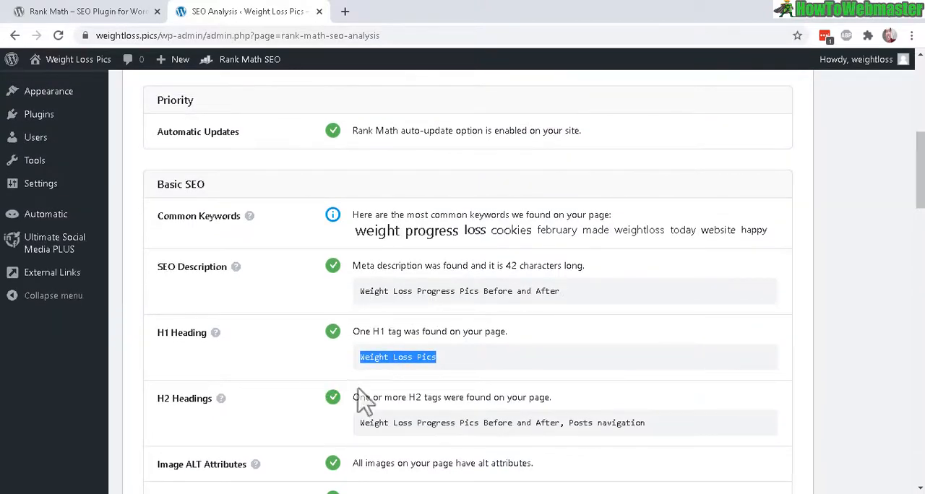
scroll("down", 3)
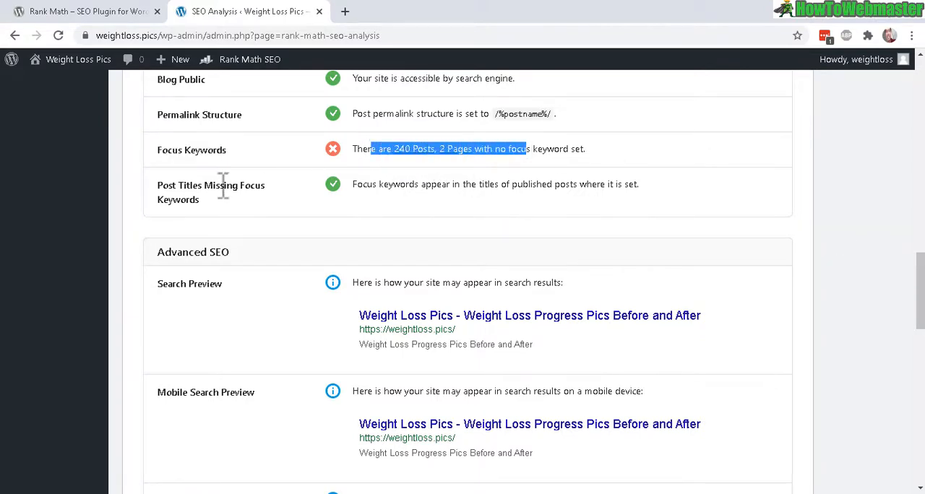
mouse_move(643, 180)
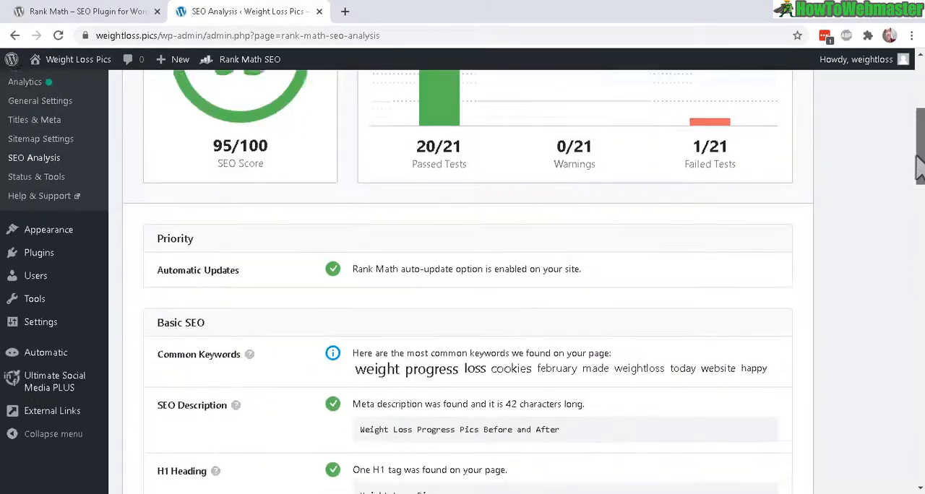
scroll("down", 3)
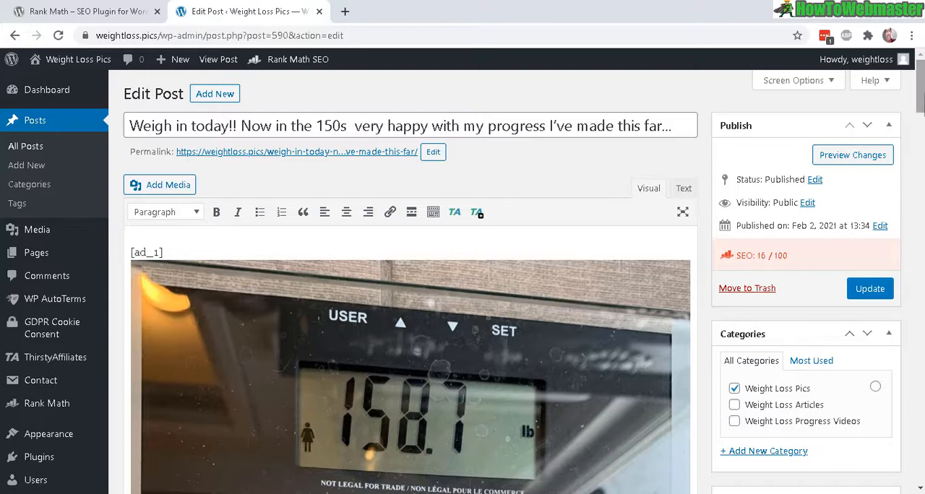
Scroll the post editor down to the Rank Math SEO meta box showing the empty focus keyword at 16/100
scroll("down", 3)
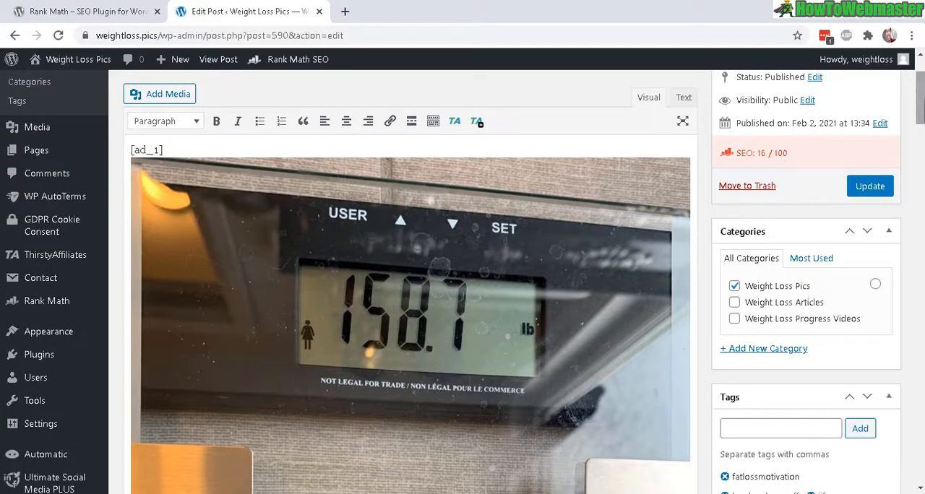
scroll("down", 3)
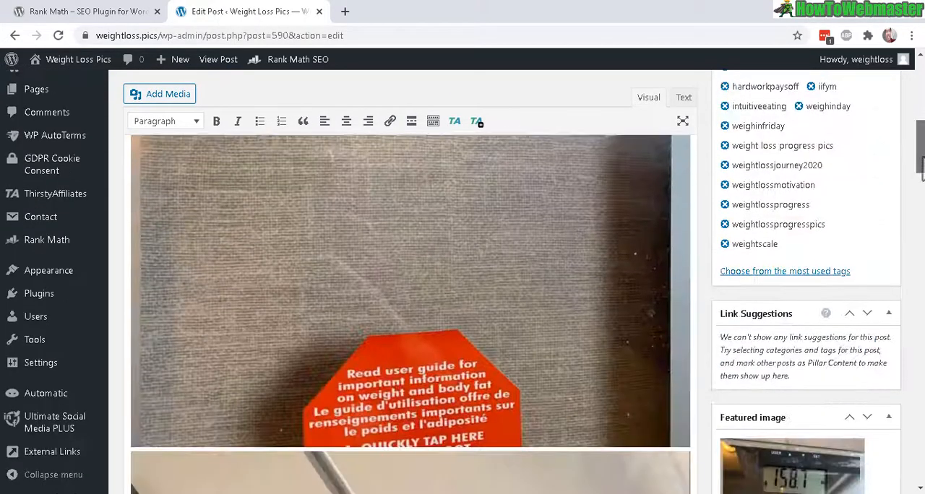
scroll("down", 3)
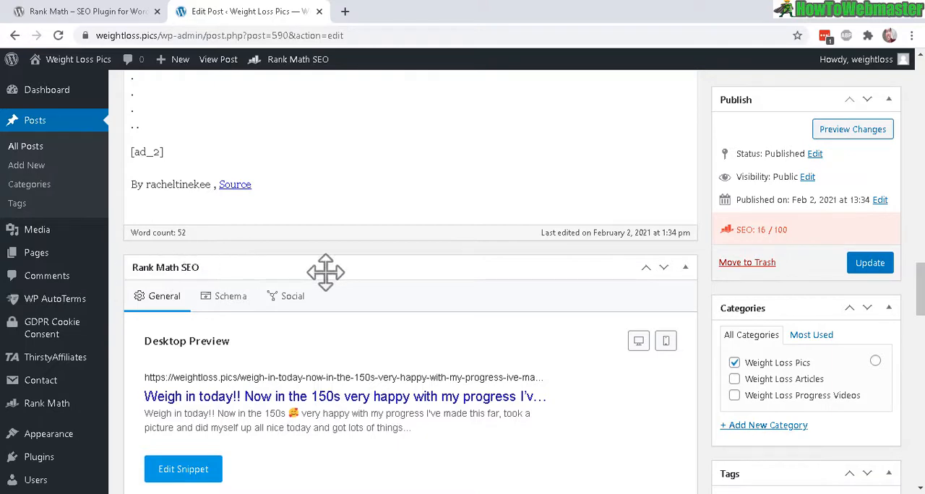
scroll("down", 3)
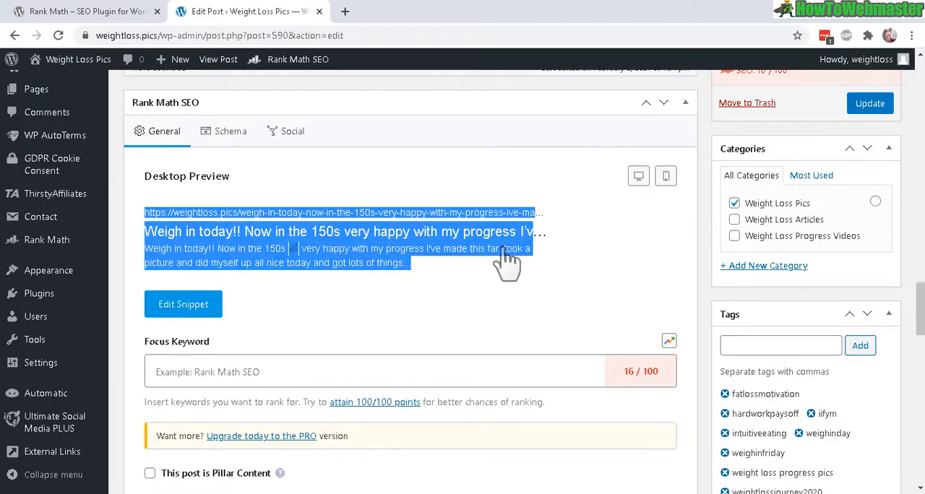
mouse_move(520, 281)
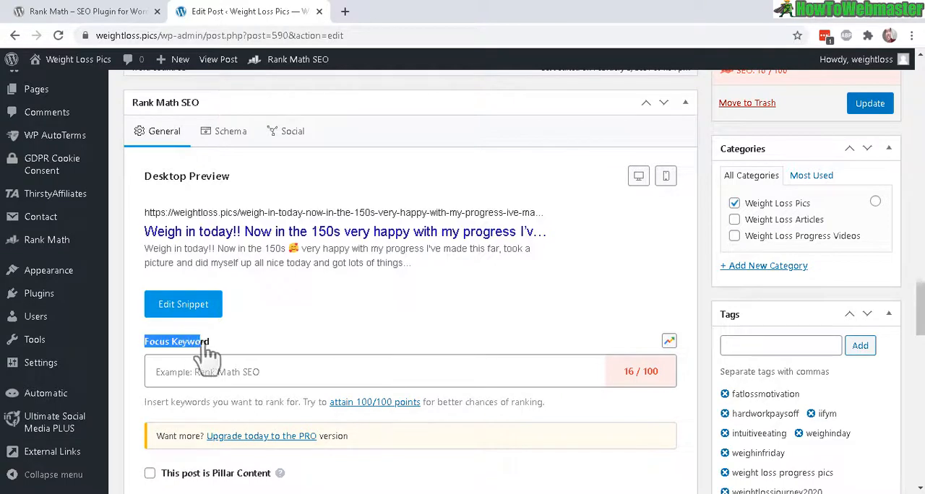
left_click(381, 371)
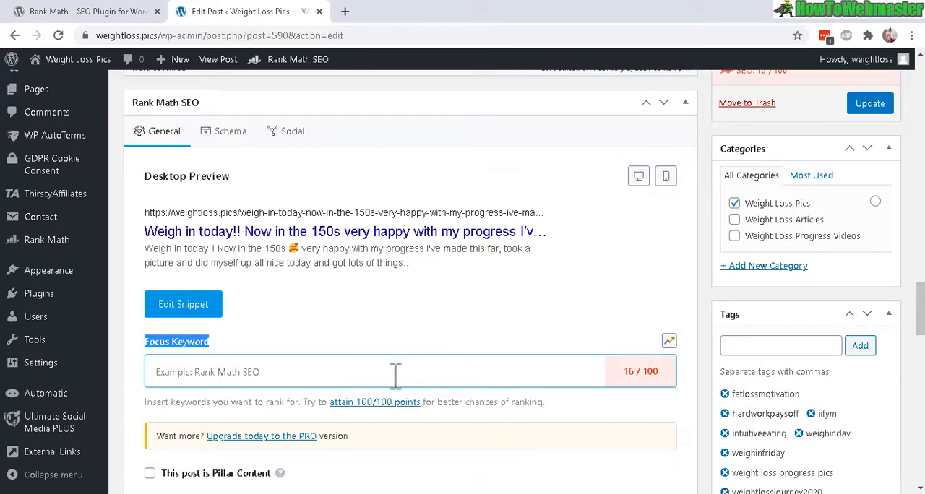
mouse_move(273, 371)
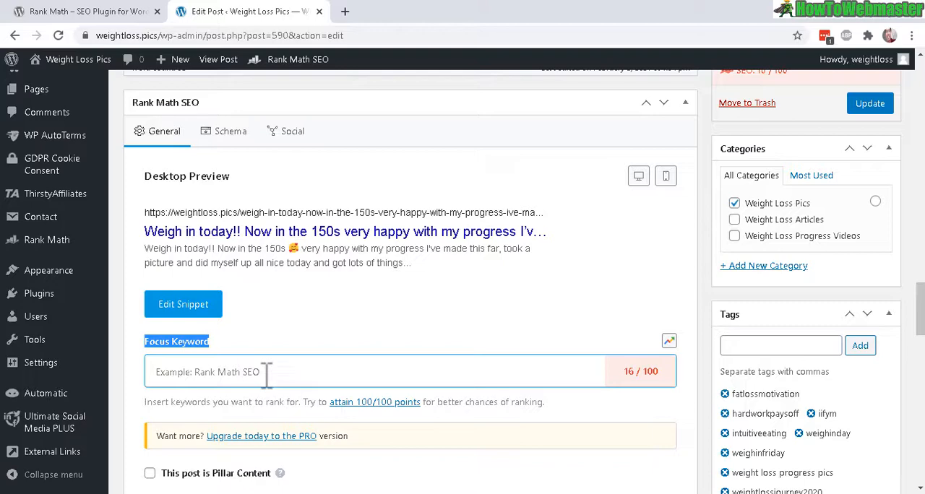
type("my progressive")
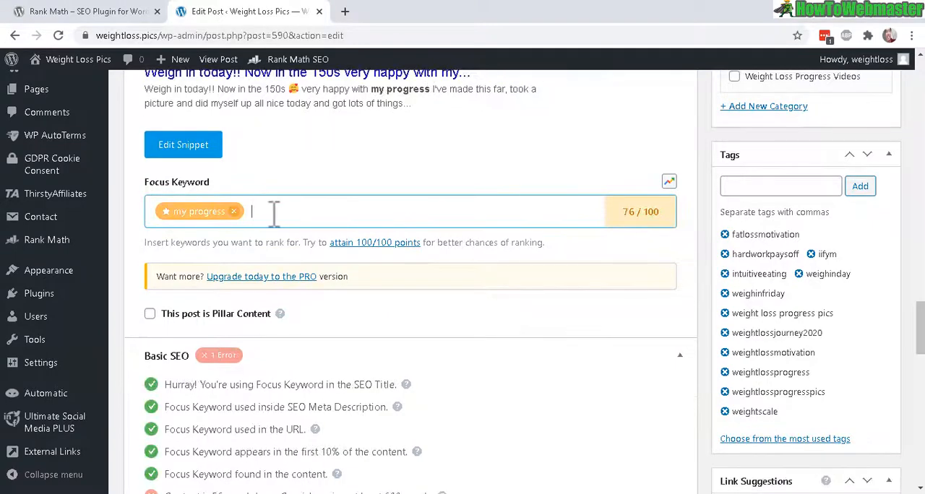
type("weigh")
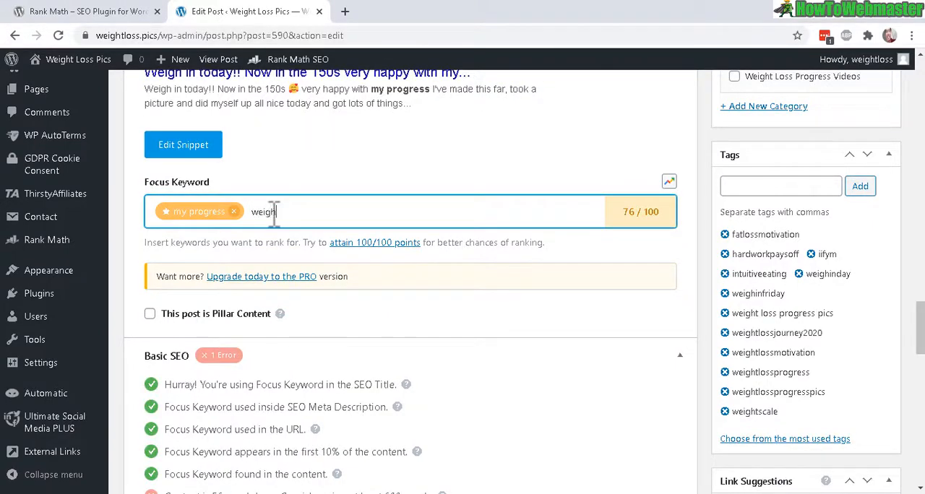
key("Enter")
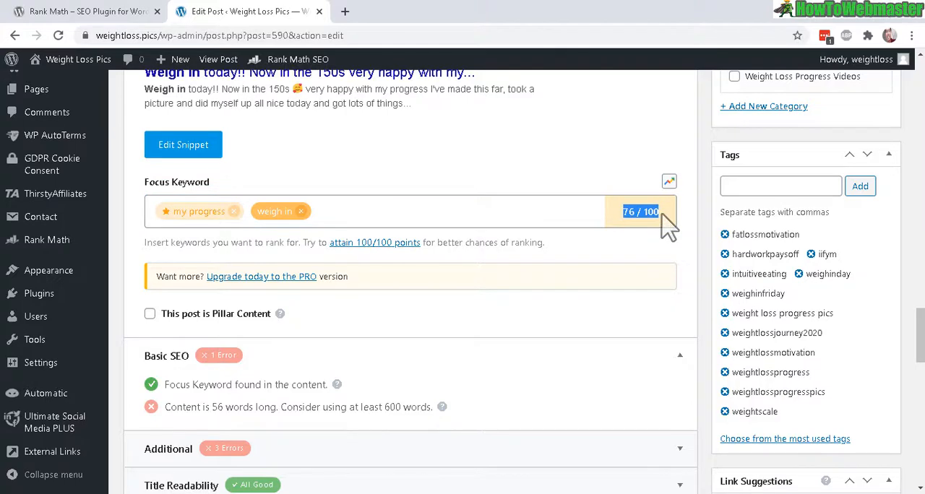
left_click(361, 211)
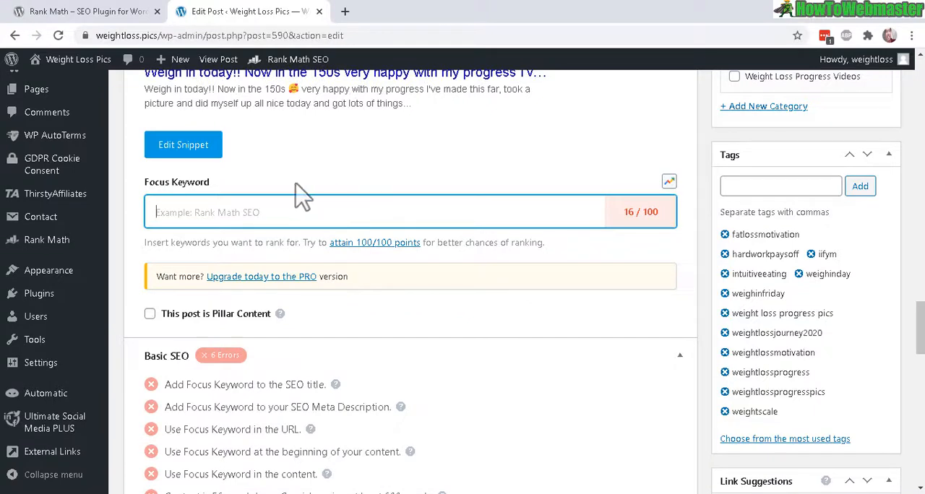
Test 'video games' as the focus keyword and review its low 16/100 score and Basic SEO errors
type("video games")
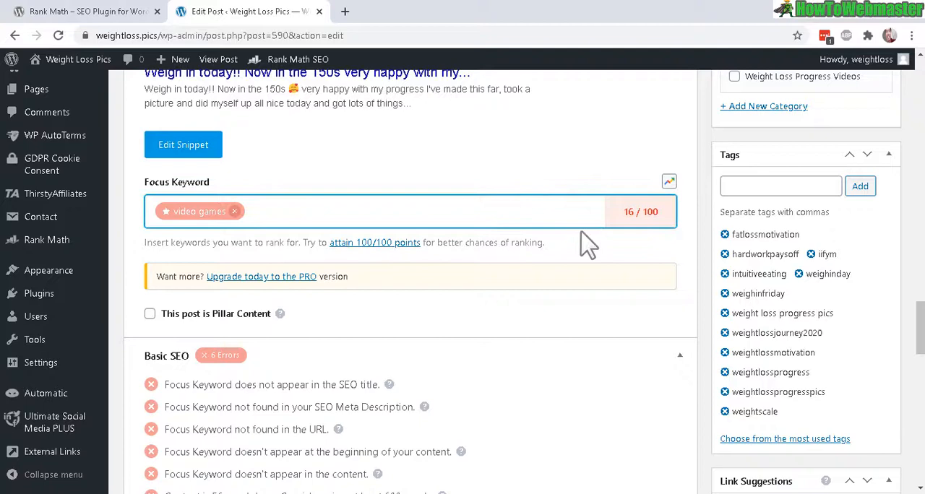
double_click(635, 211)
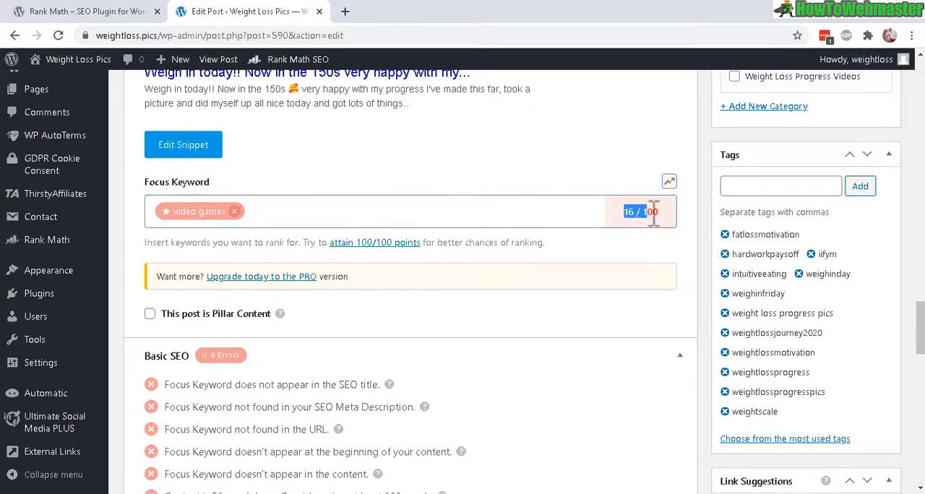
mouse_move(323, 202)
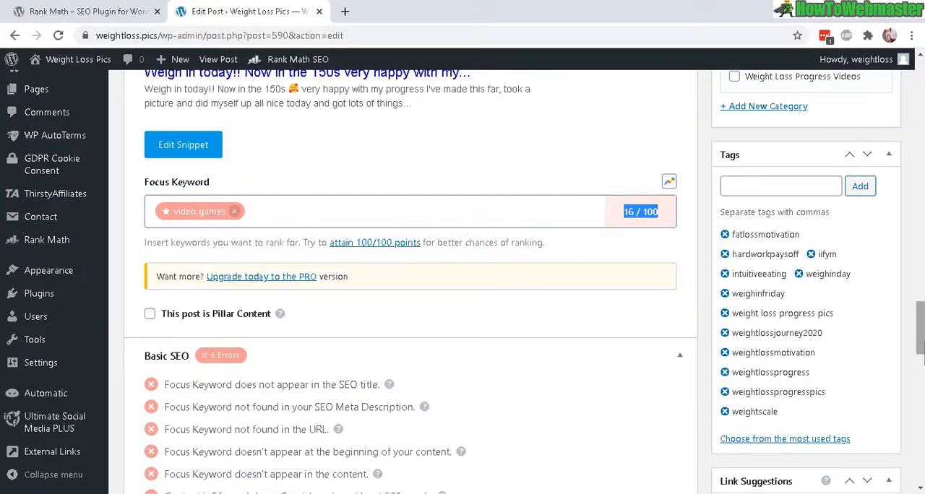
scroll("down", 3)
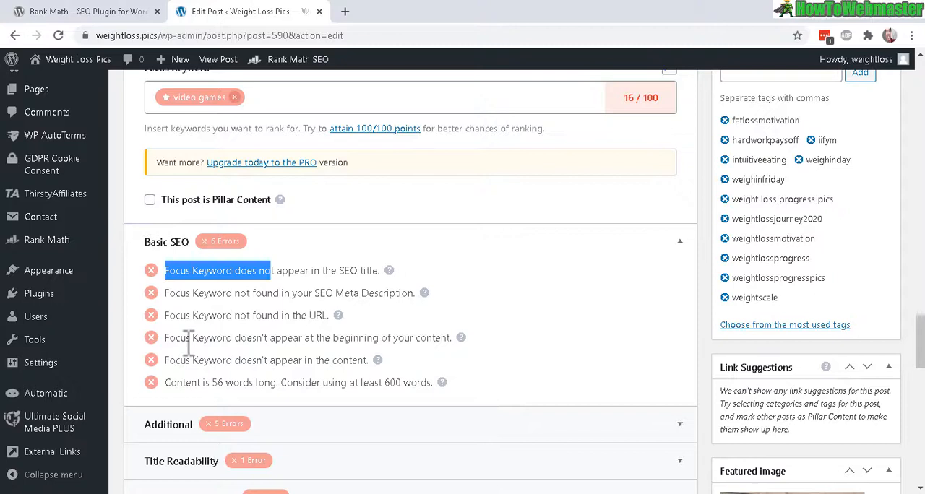
mouse_move(311, 297)
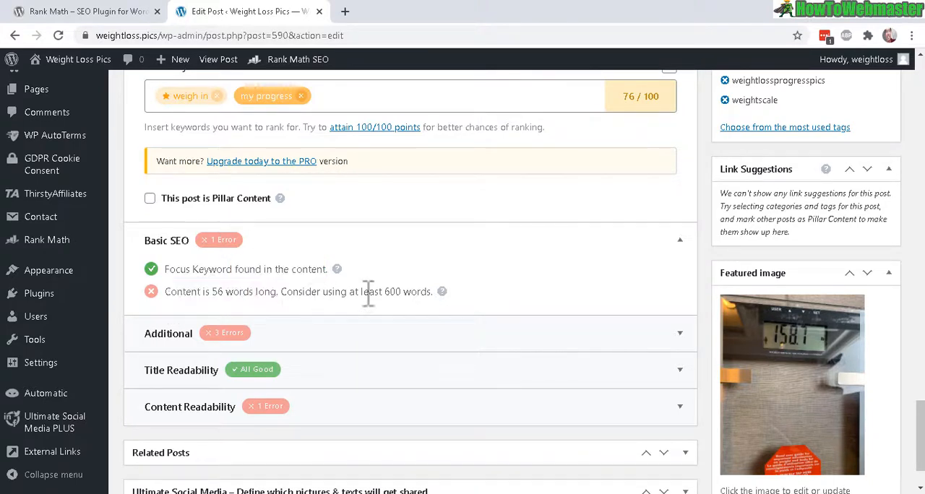
Expand the Additional SEO checks and review them along with Title Readability
left_click(167, 332)
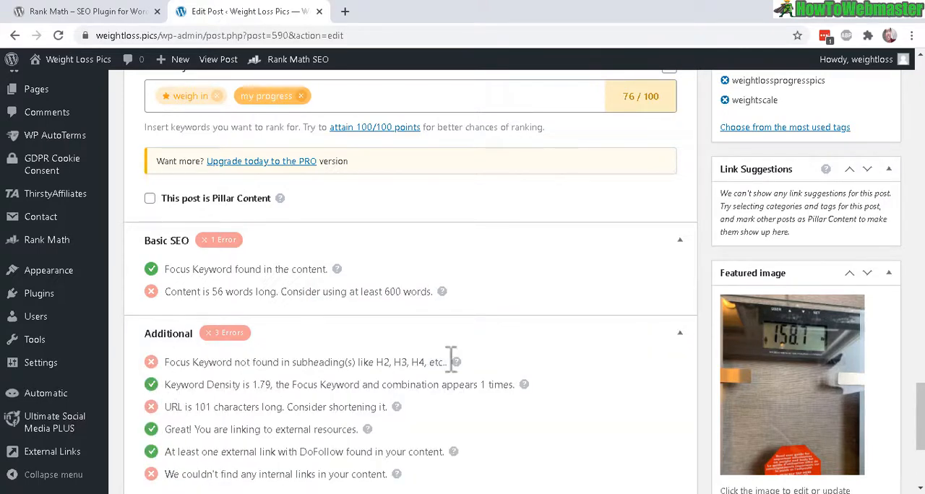
scroll("down", 3)
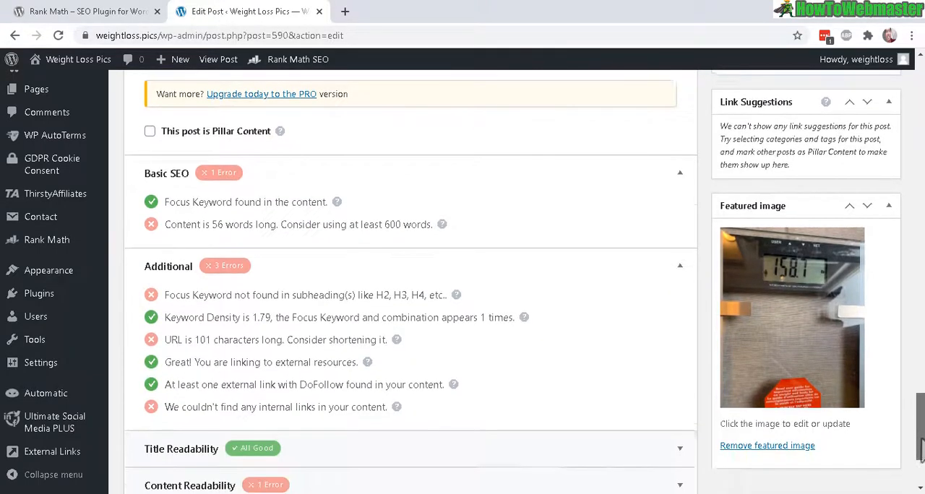
scroll("down", 3)
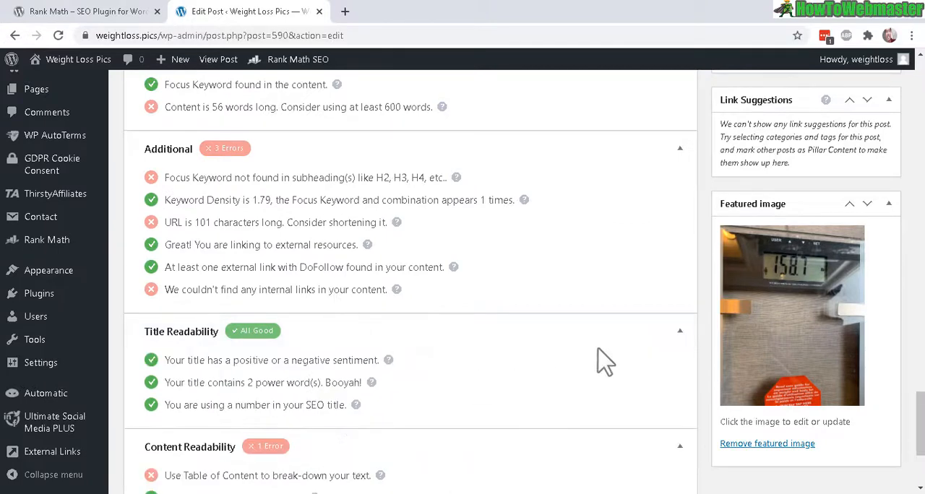
scroll("down", 3)
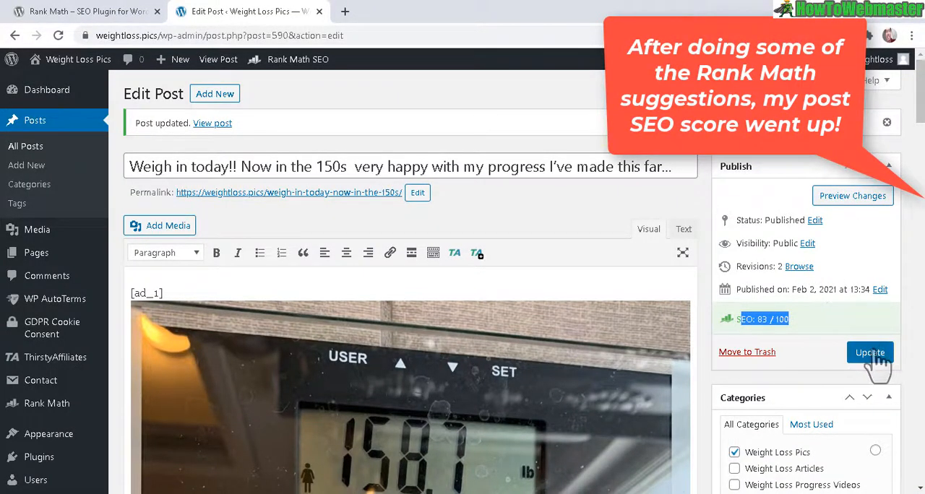
Scroll down the updated post editor, the post now rated 83/100
scroll("down", 3)
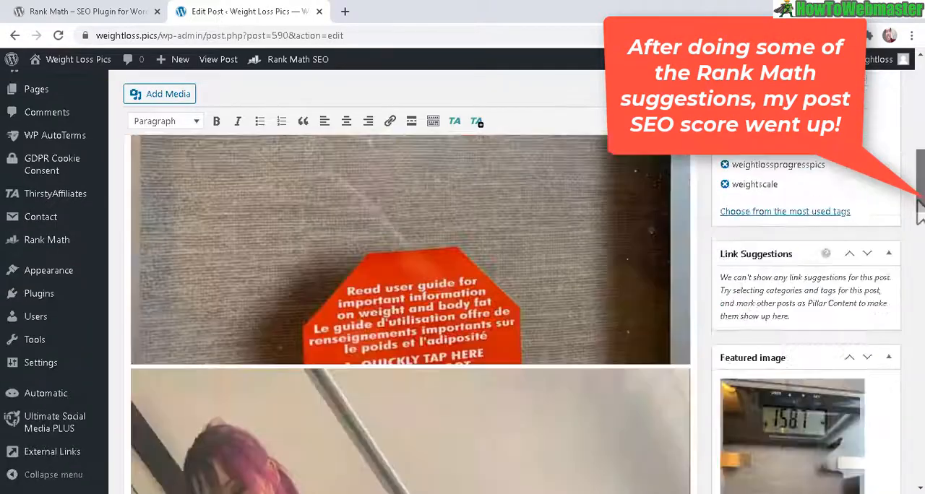